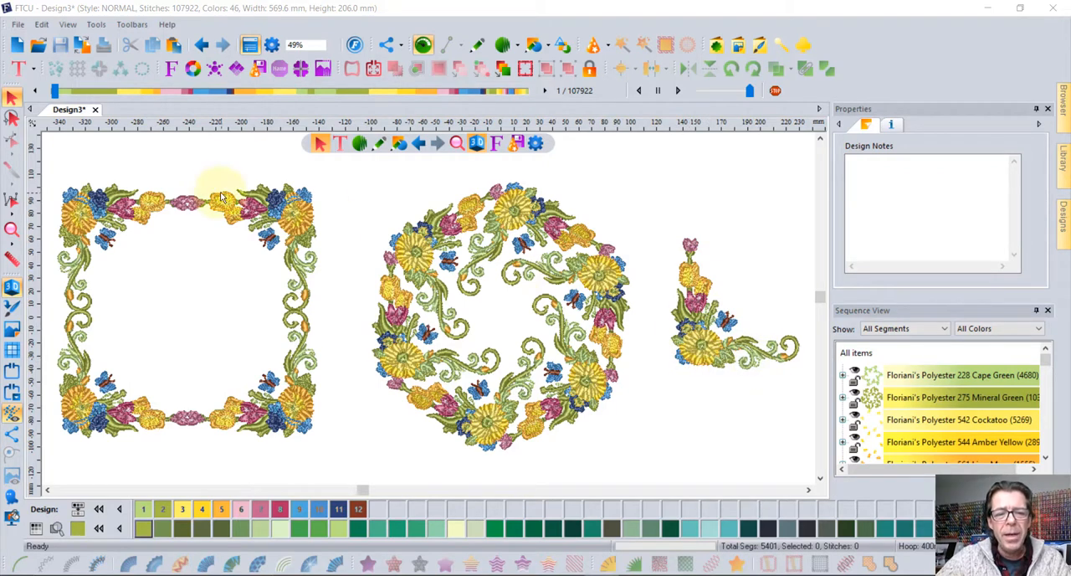
mouse_move(147, 100)
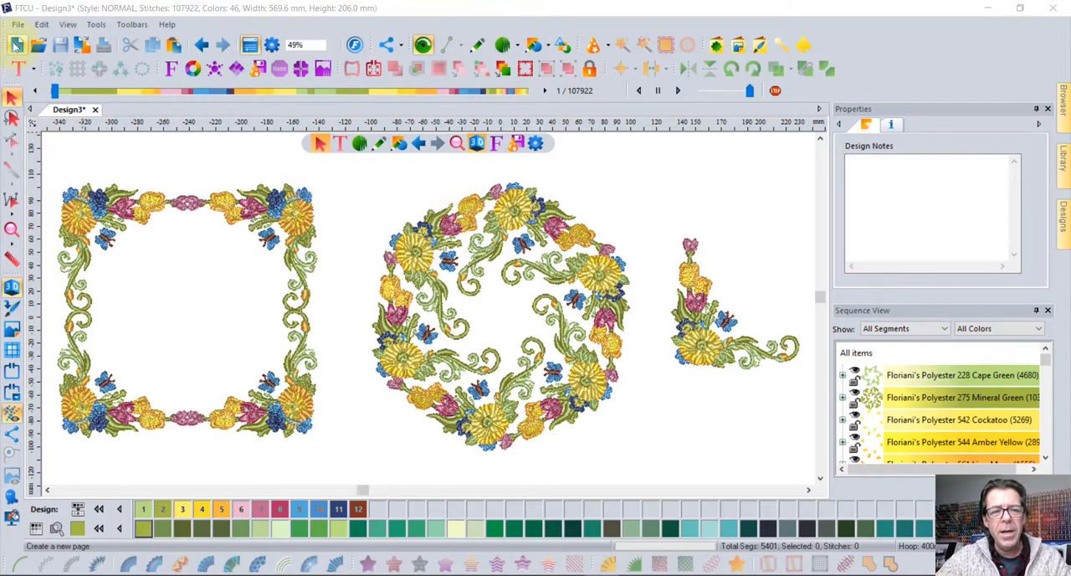
mouse_move(17, 45)
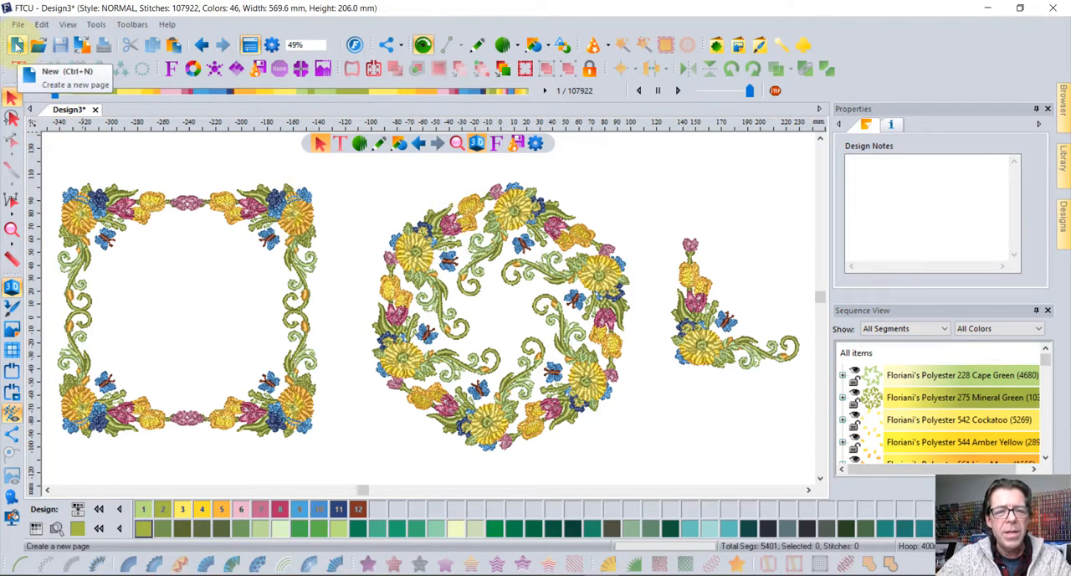
mouse_move(164, 159)
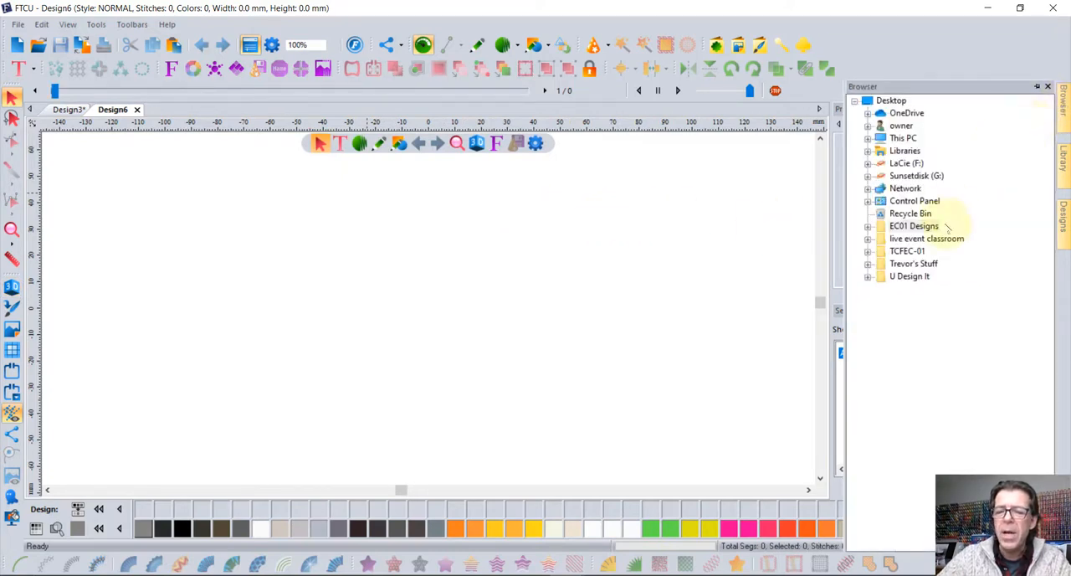
Step: Browse into the EC01 Designs folder and scroll its thumbnails to the Folkart Bird design
left_click(913, 226)
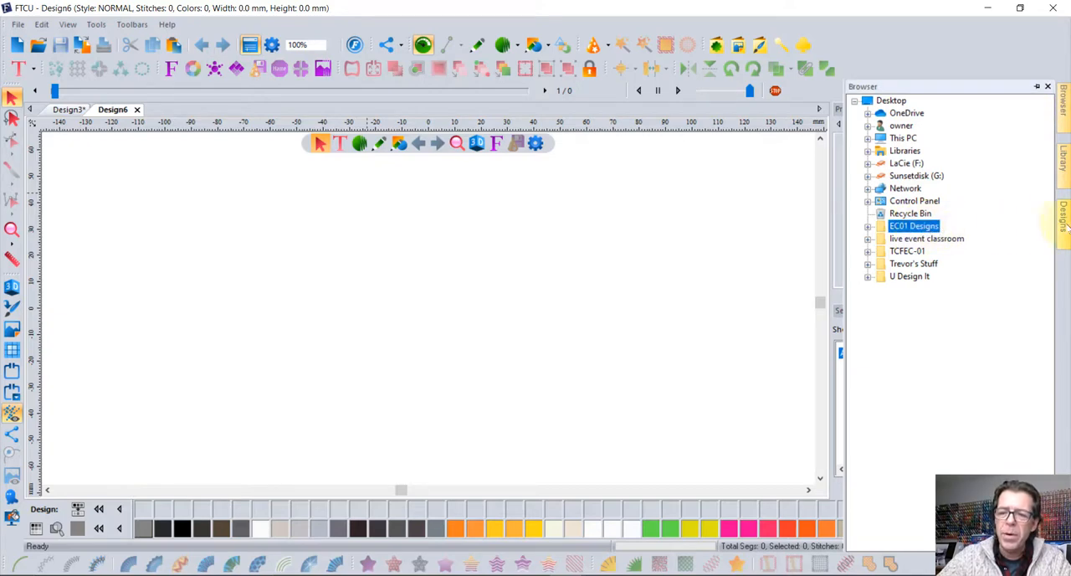
double_click(914, 226)
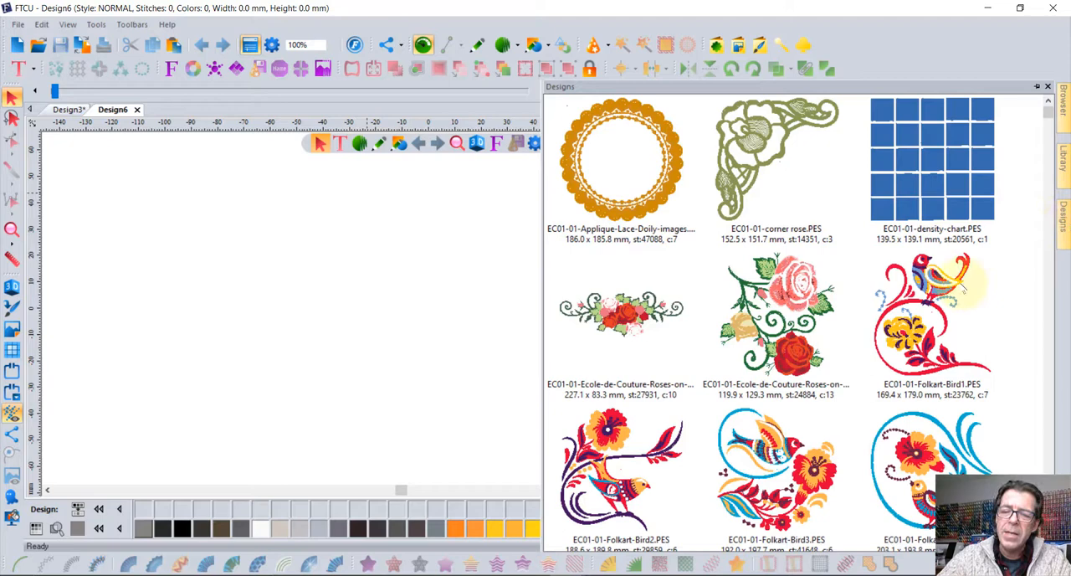
scroll("down", 3)
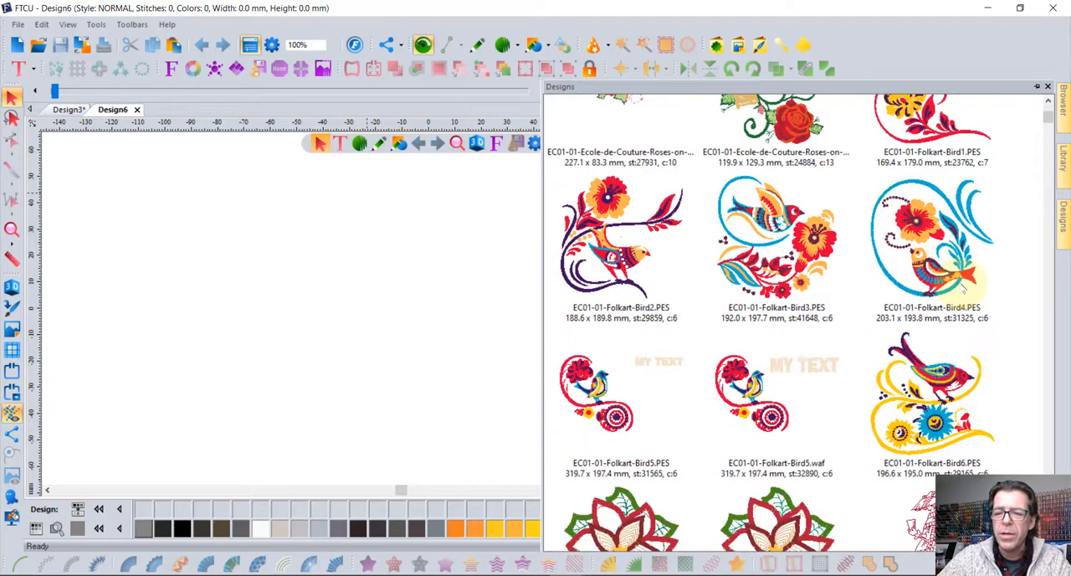
scroll("down", 3)
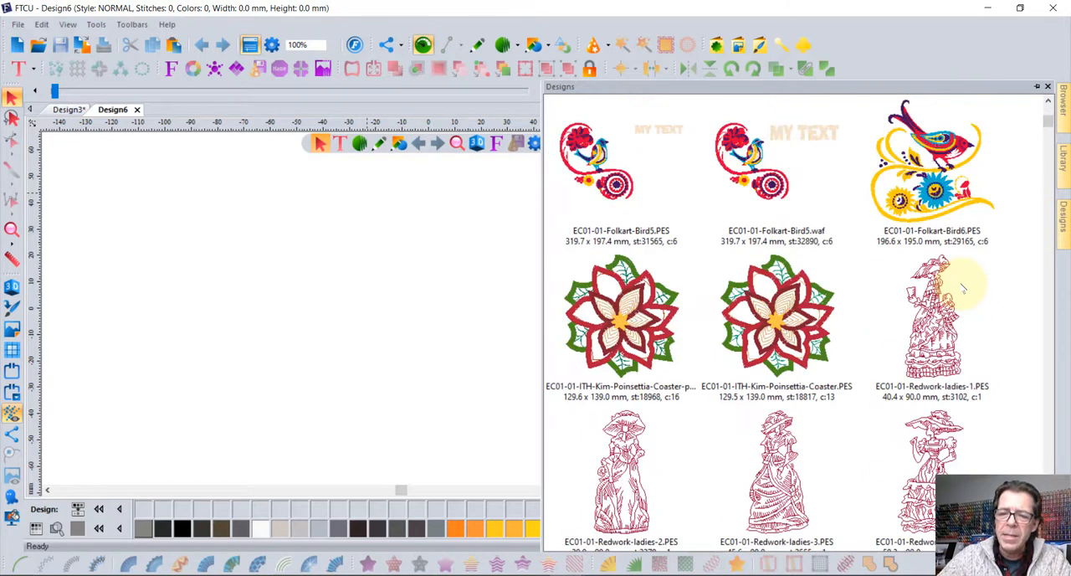
scroll("down", 3)
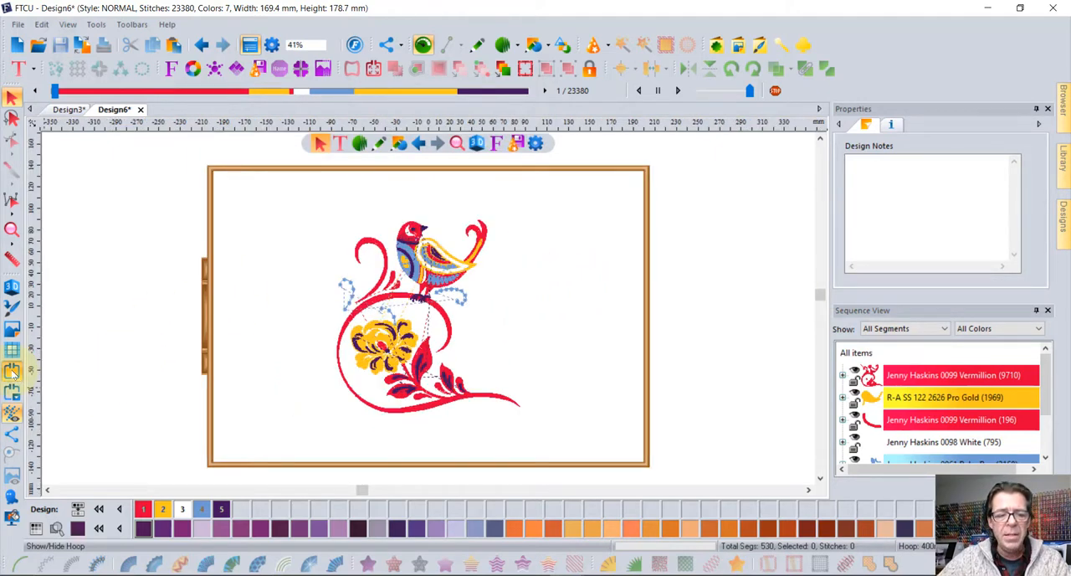
mouse_move(14, 393)
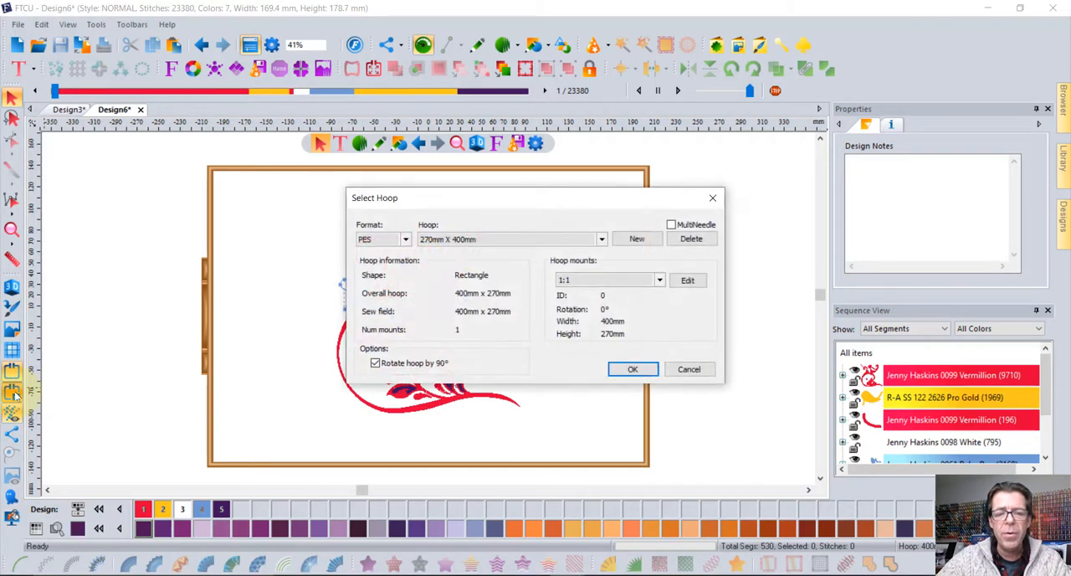
Step: Switch the hoop to 240mm X 360mm, rotated by 90°, in Select Hoop
left_click(405, 237)
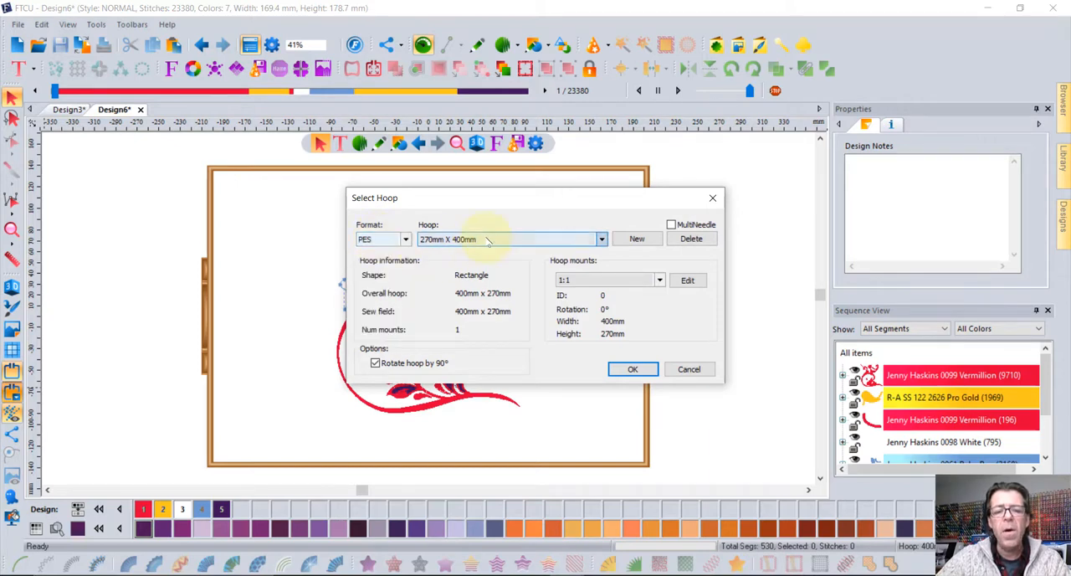
left_click(600, 239)
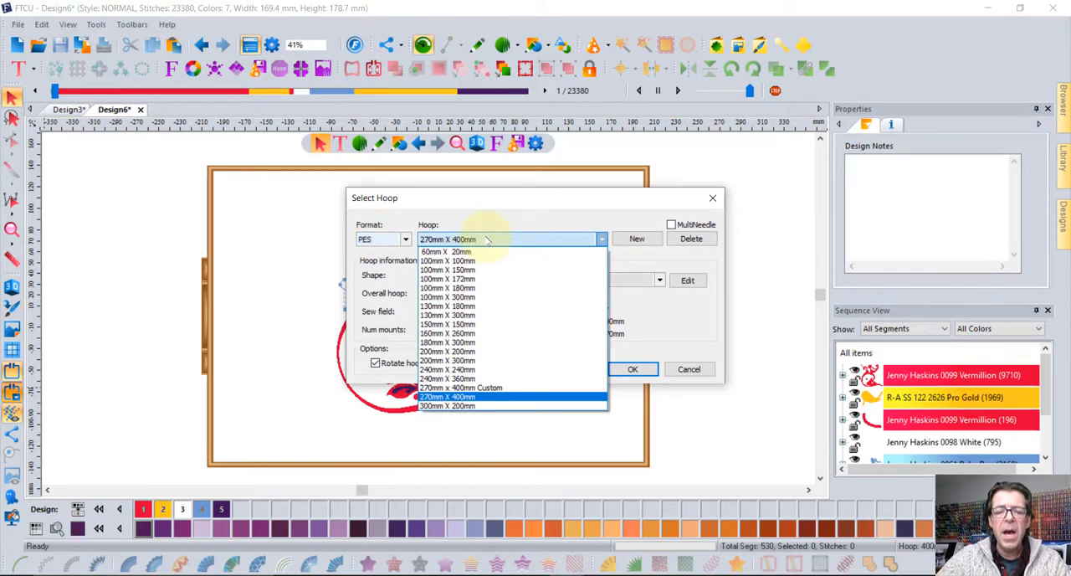
left_click(447, 388)
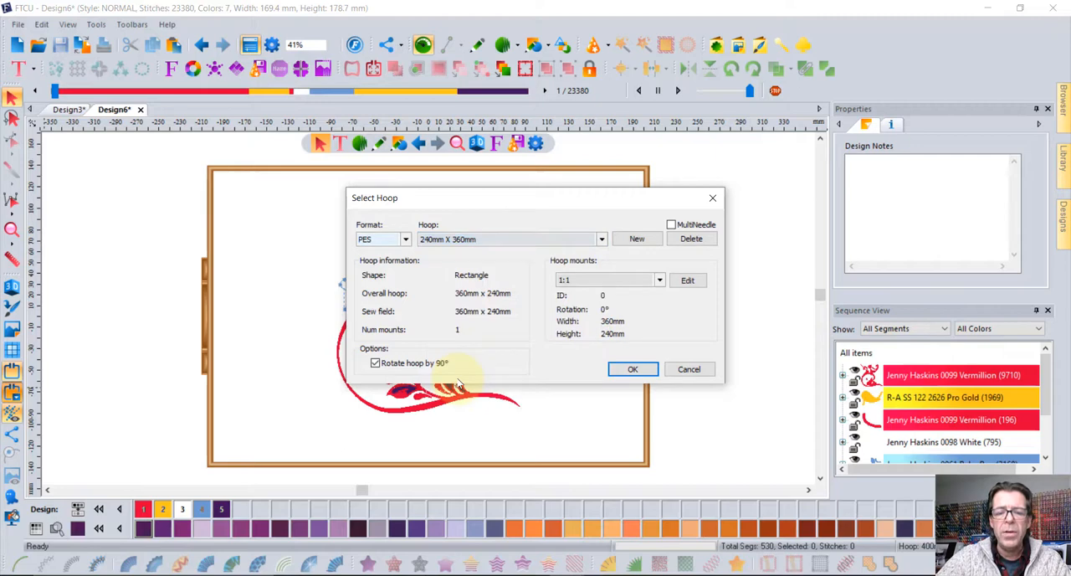
left_click(633, 368)
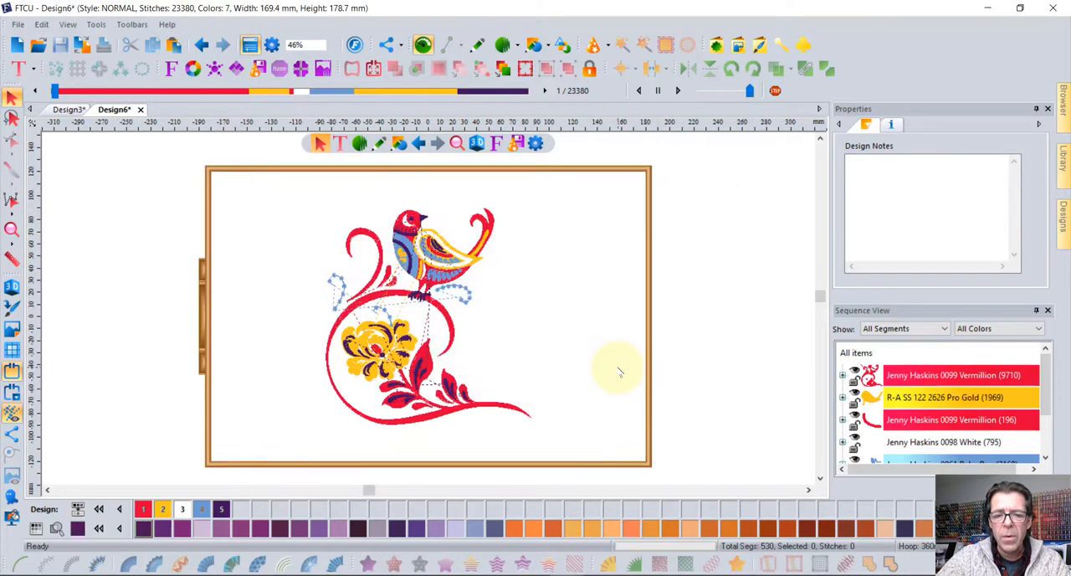
mouse_move(627, 376)
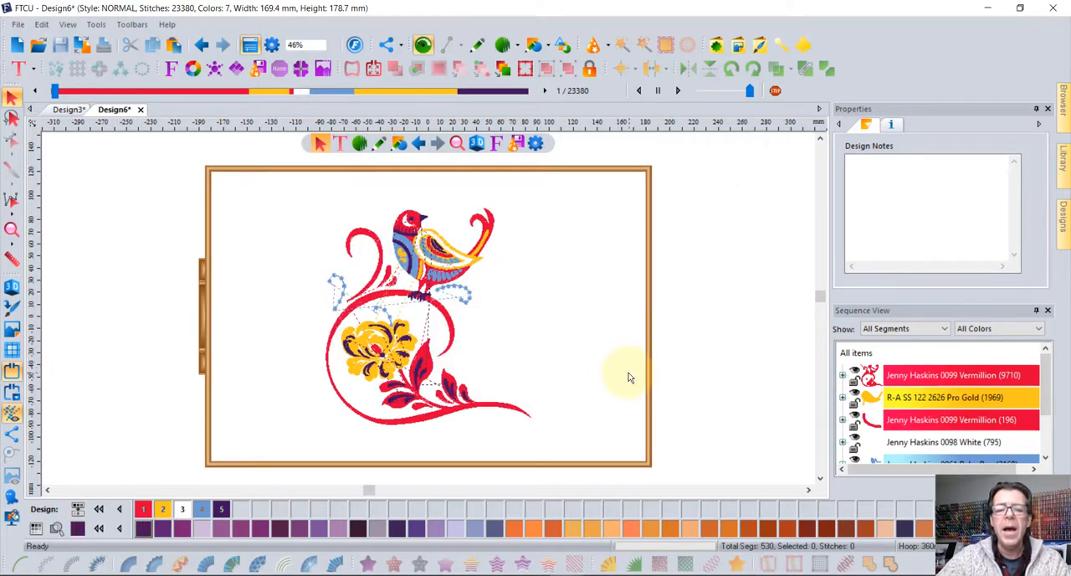
mouse_move(622, 375)
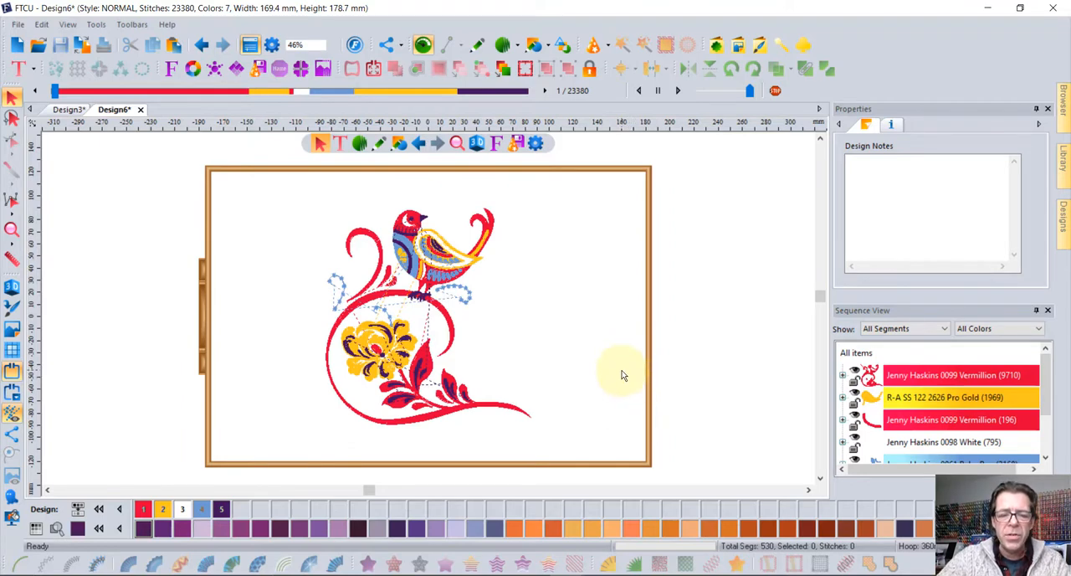
mouse_move(435, 221)
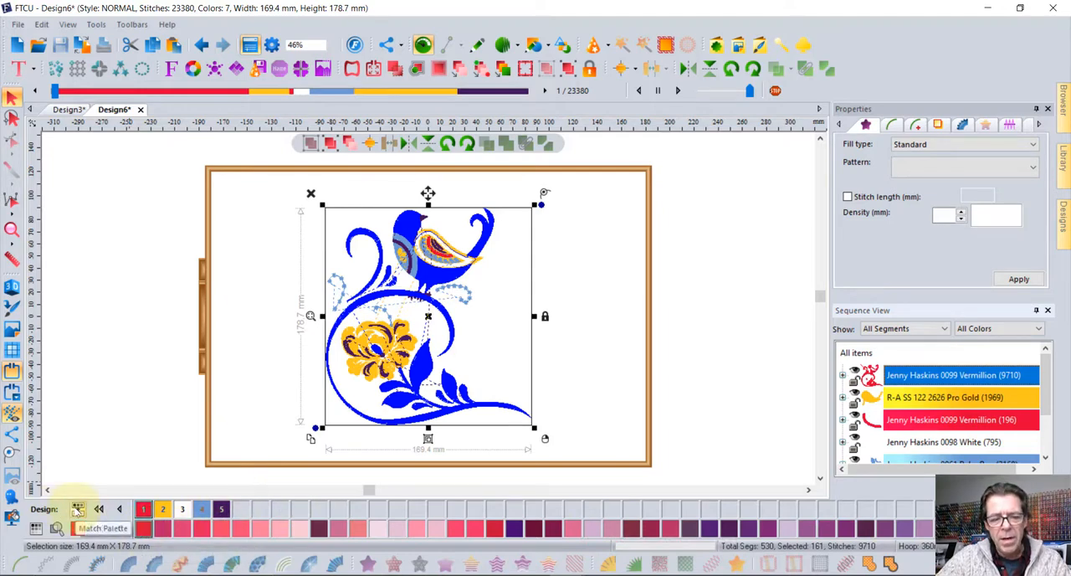
Step: Match the bird design's palette to Floriani Poly threads
left_click(101, 527)
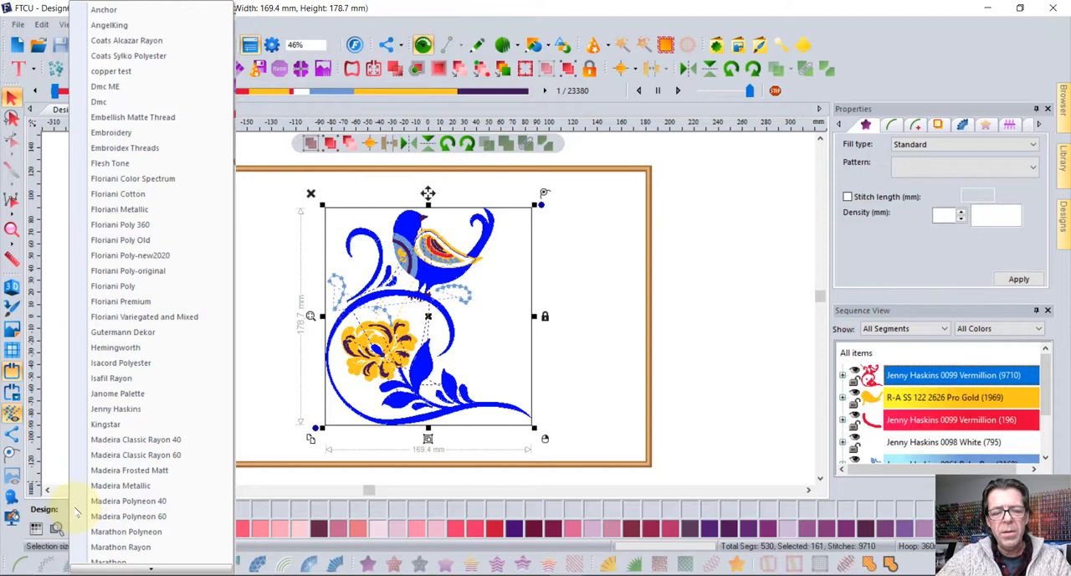
mouse_move(104, 85)
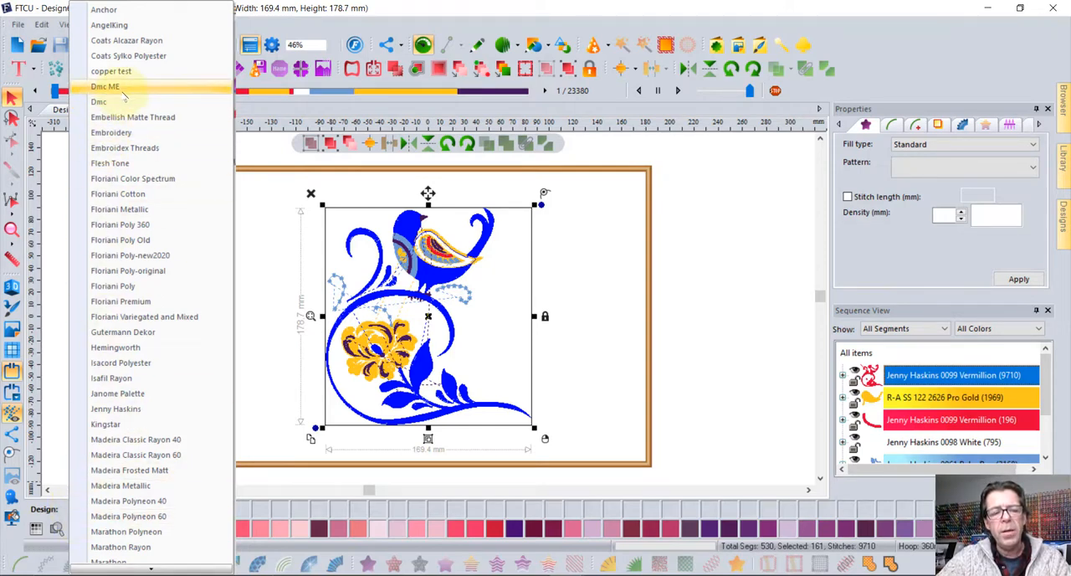
mouse_move(120, 301)
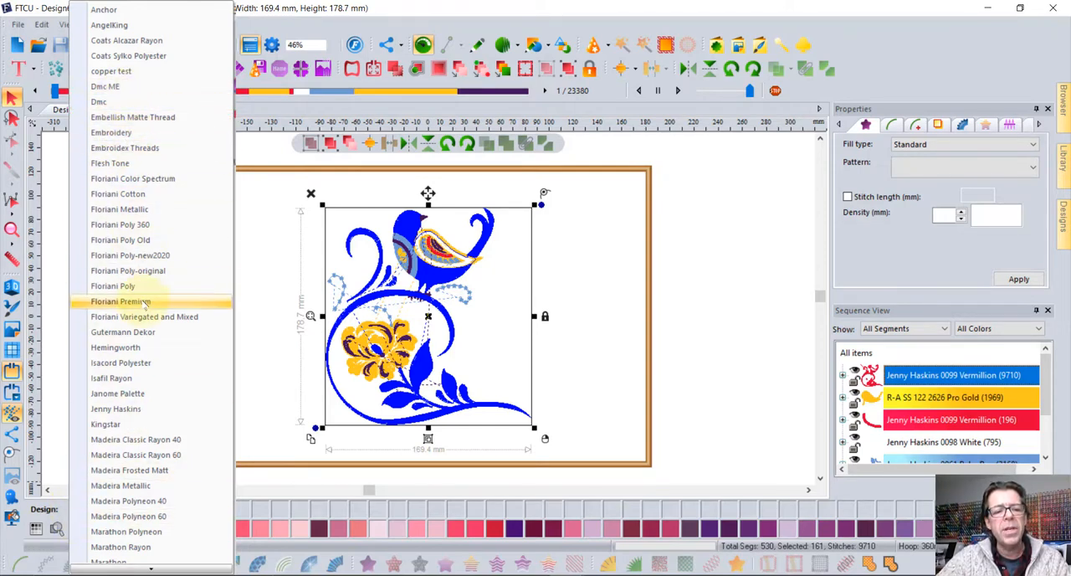
left_click(121, 301)
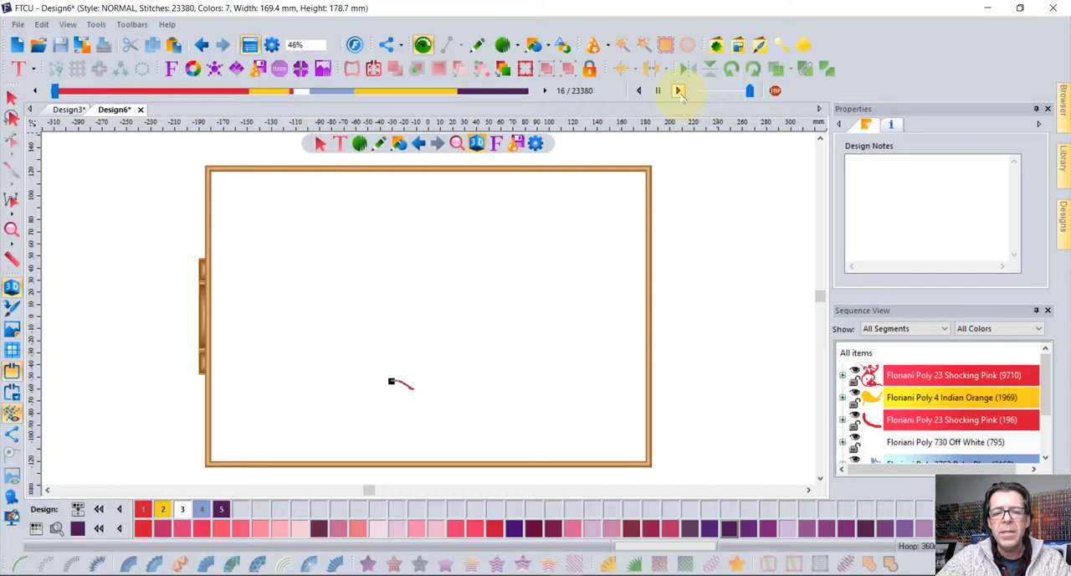
left_click(678, 90)
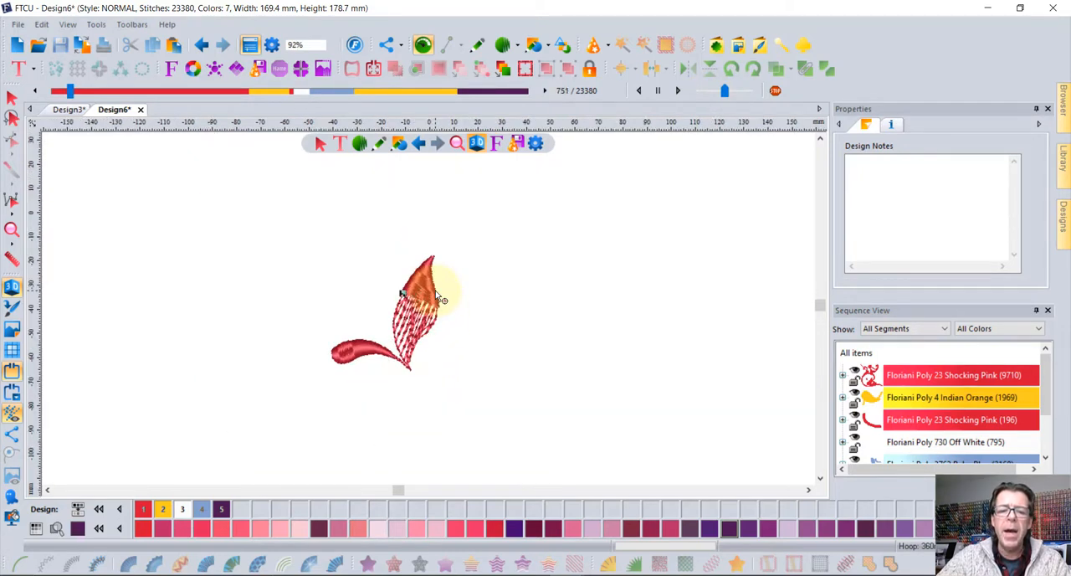
left_click(657, 90)
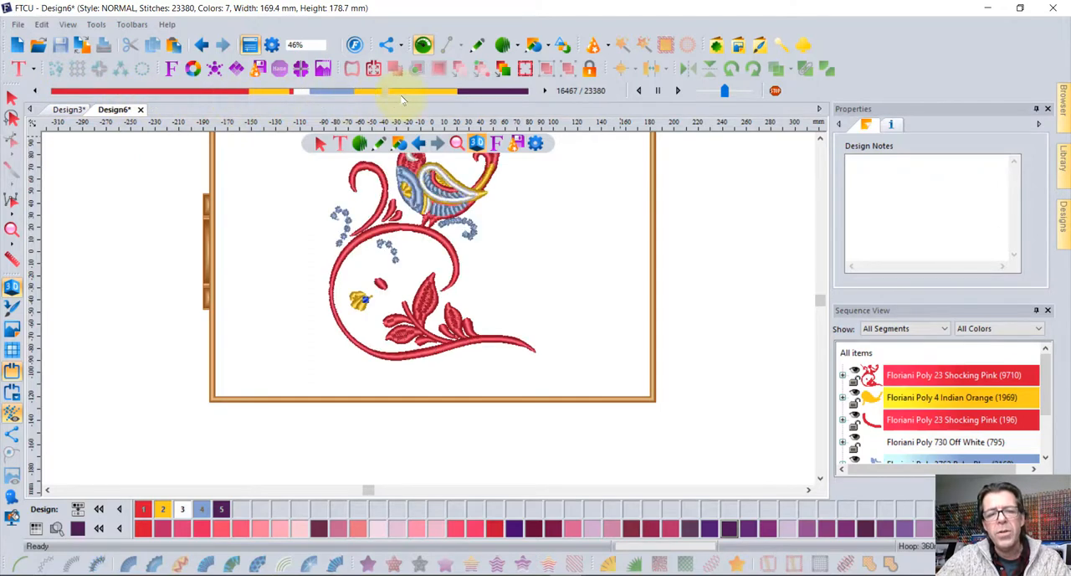
left_click(535, 90)
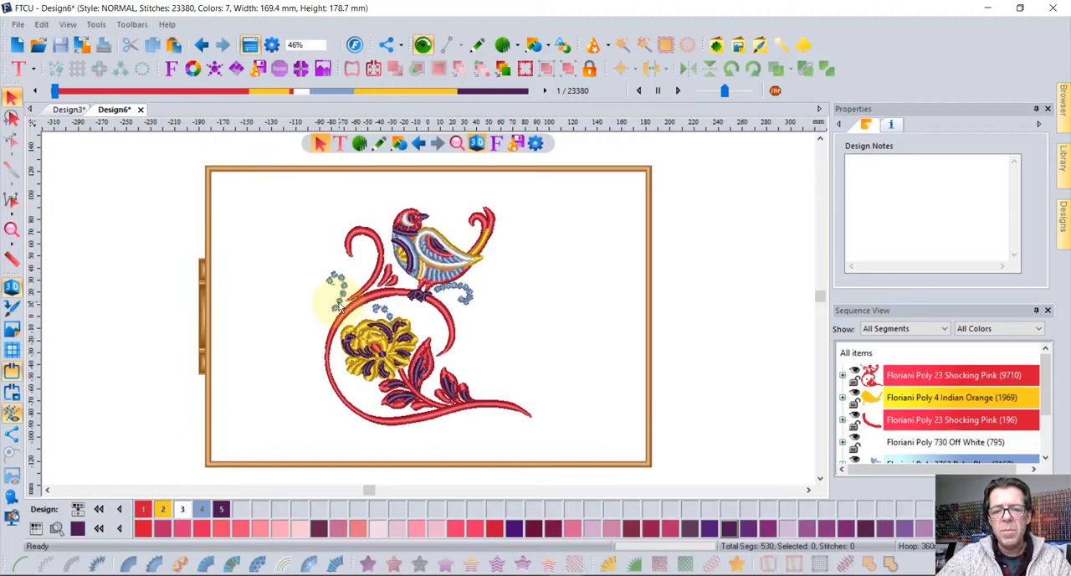
mouse_move(458, 328)
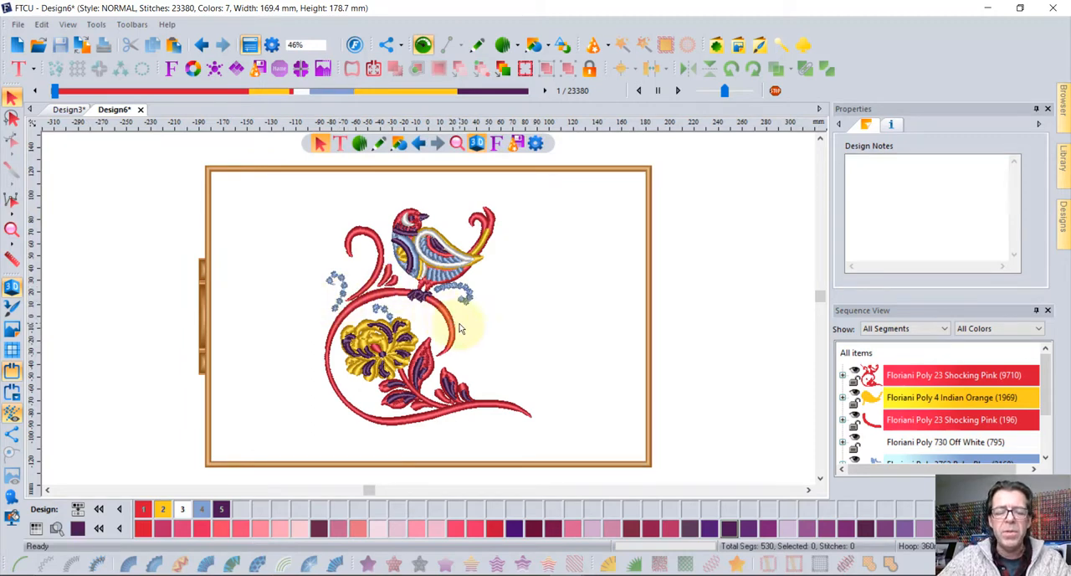
mouse_move(462, 340)
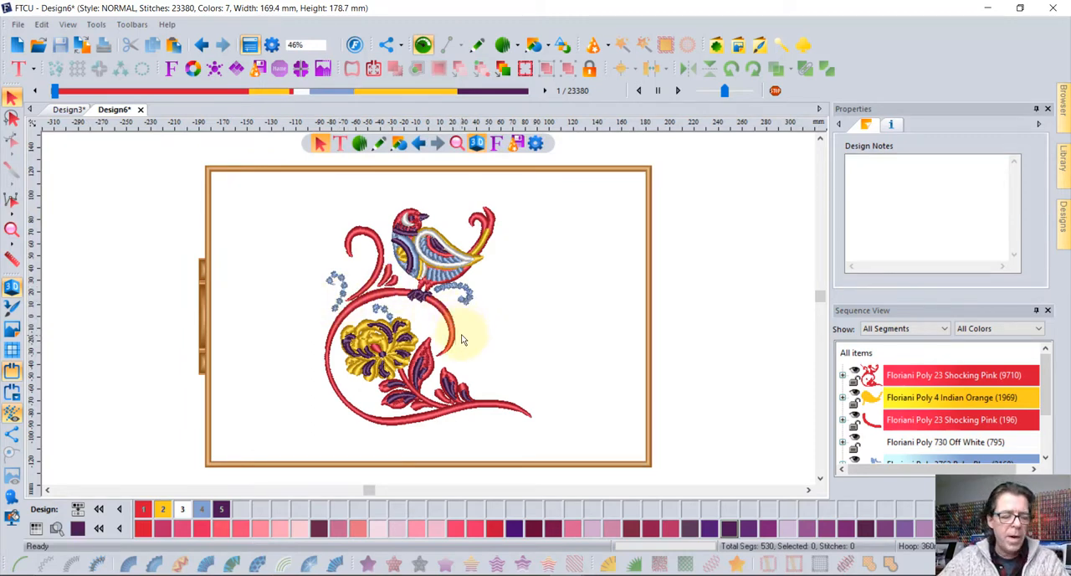
mouse_move(551, 368)
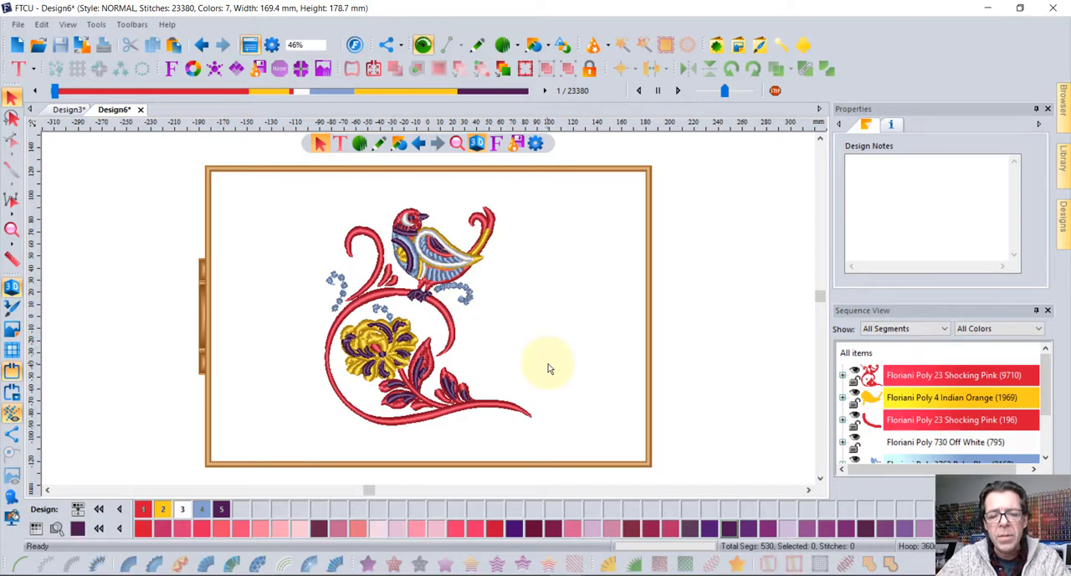
mouse_move(510, 371)
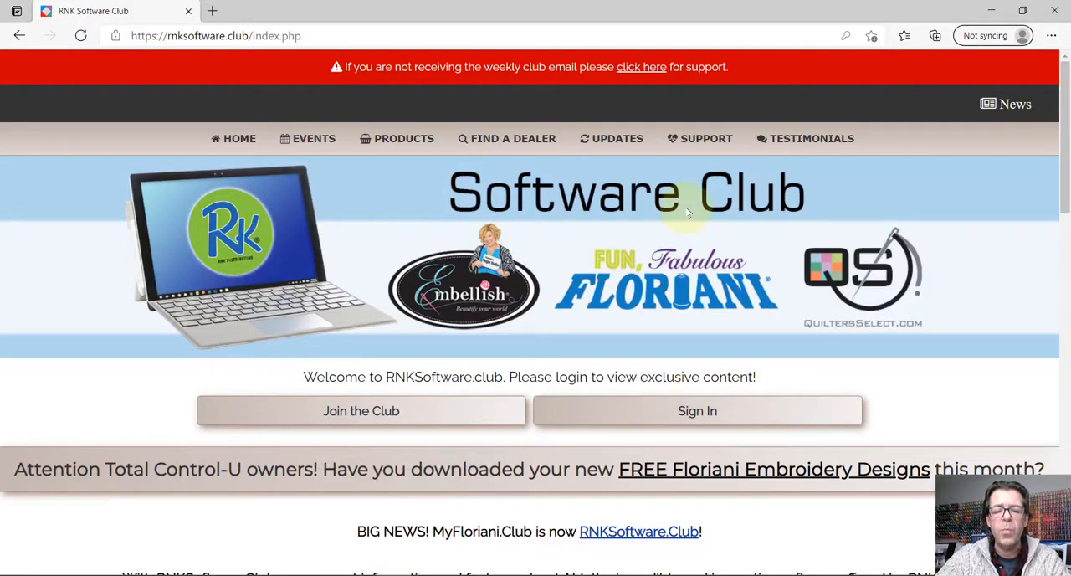
mouse_move(716, 377)
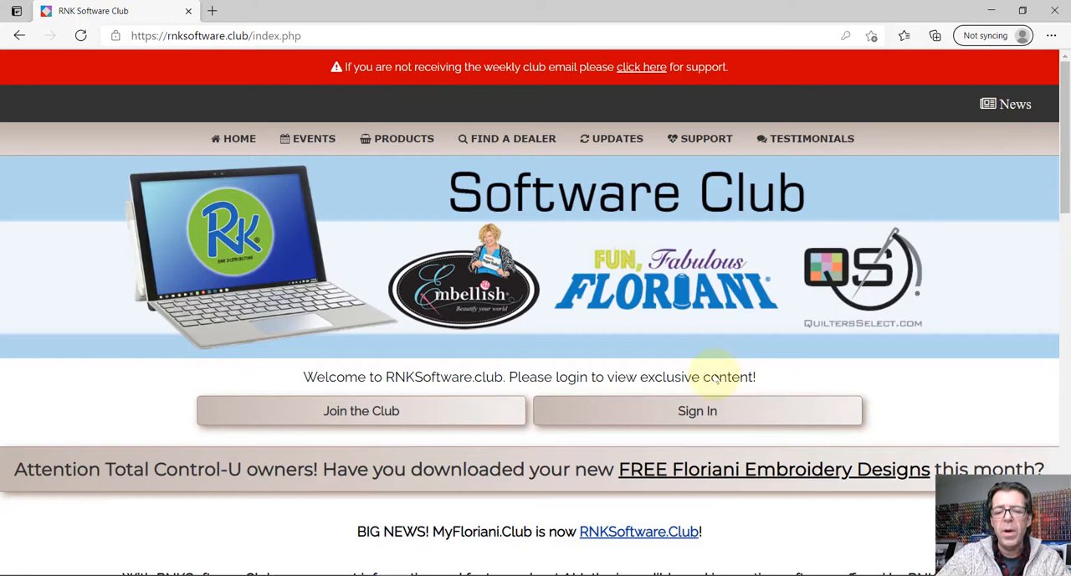
Step: Navigate from Learning Center to the Sketch A Stitch training videos and view the thumbnails
left_click(696, 410)
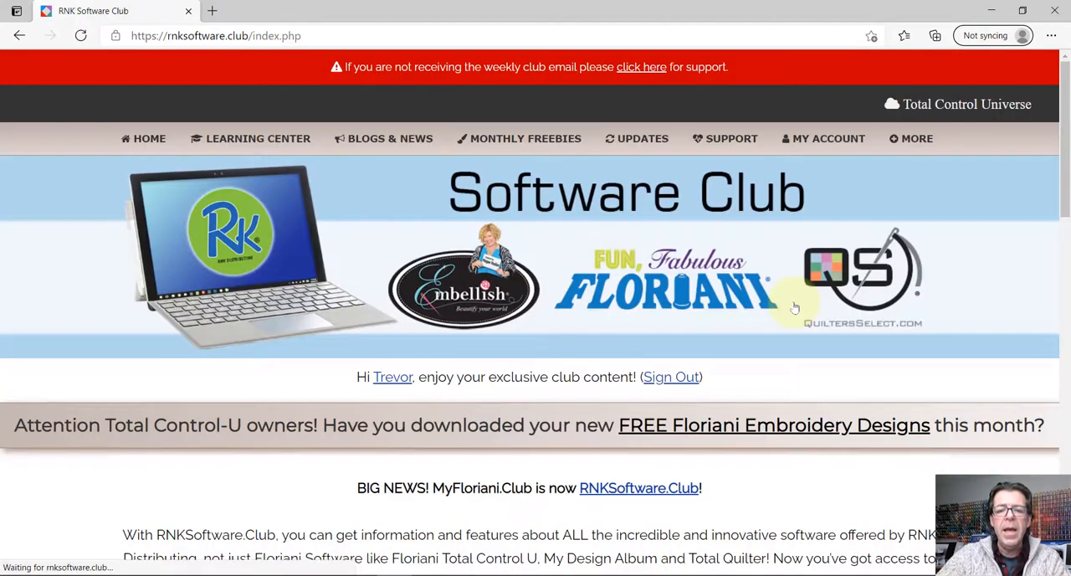
left_click(258, 137)
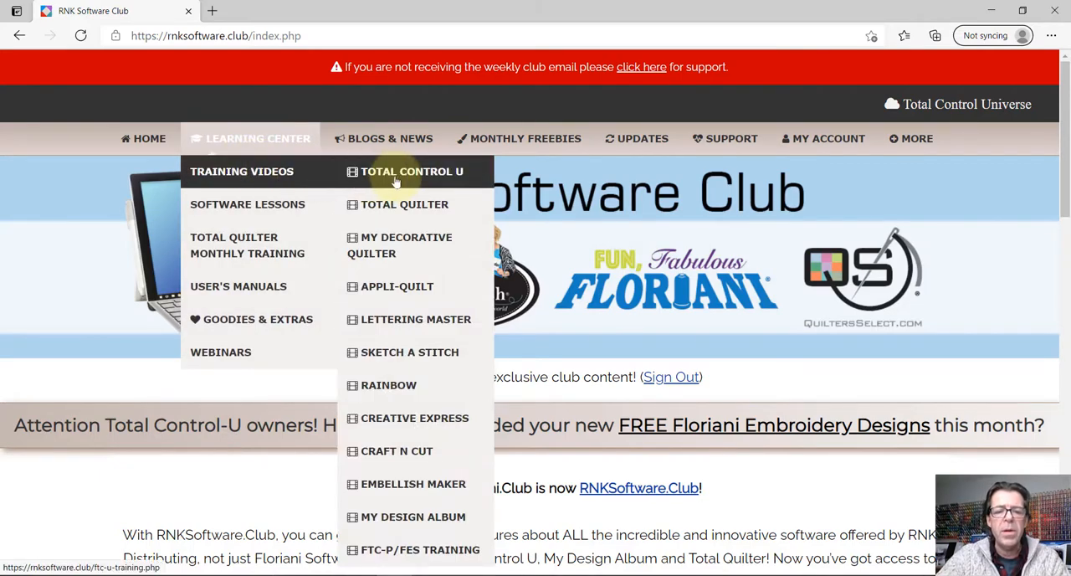
mouse_move(422, 465)
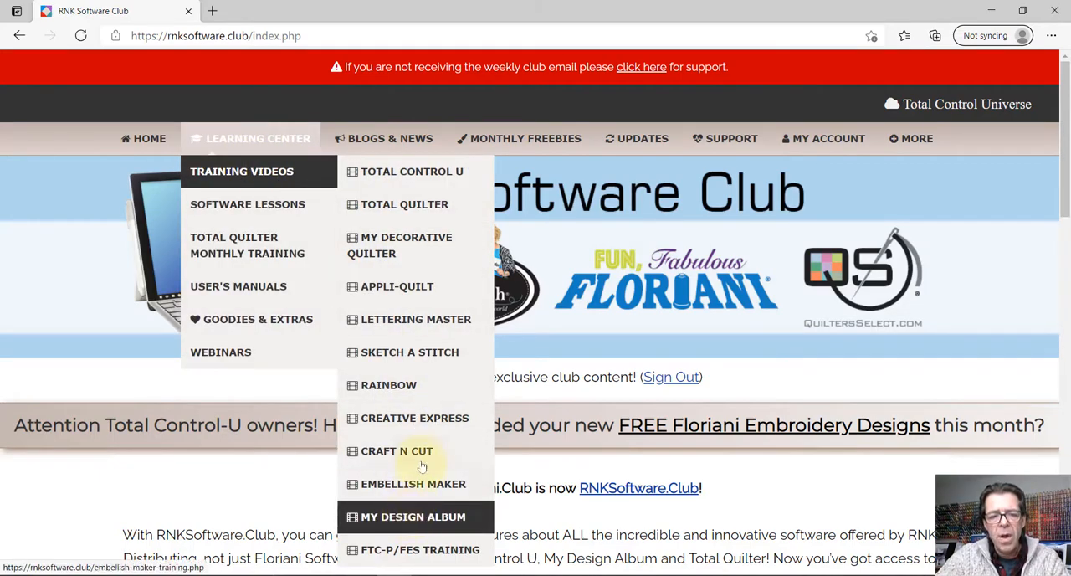
left_click(410, 351)
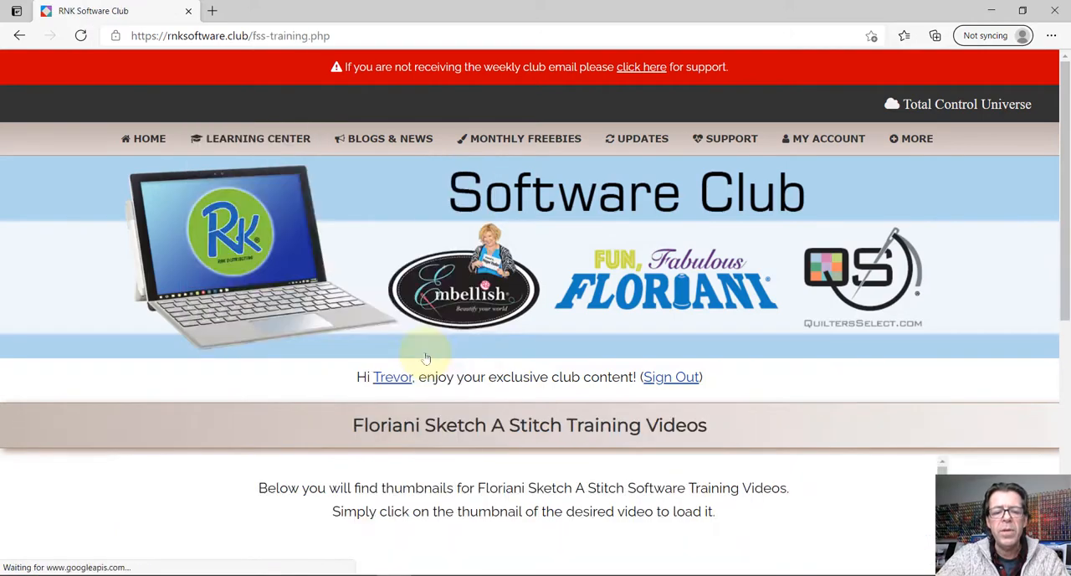
scroll("down", 3)
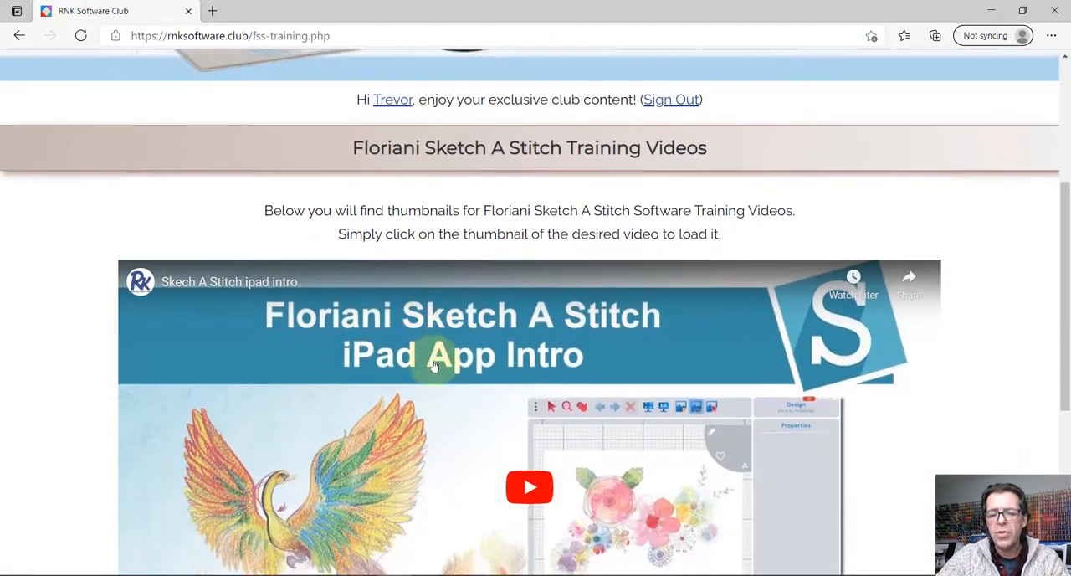
scroll("up", 3)
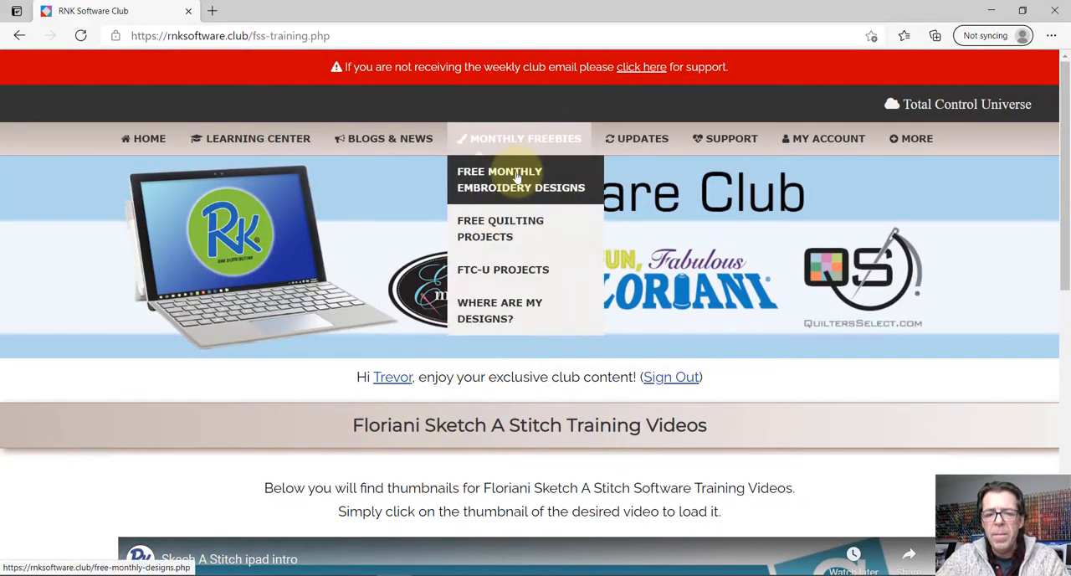
Step: Go to Free Monthly Embroidery Designs and scroll through the April and March 2021 designs
left_click(520, 179)
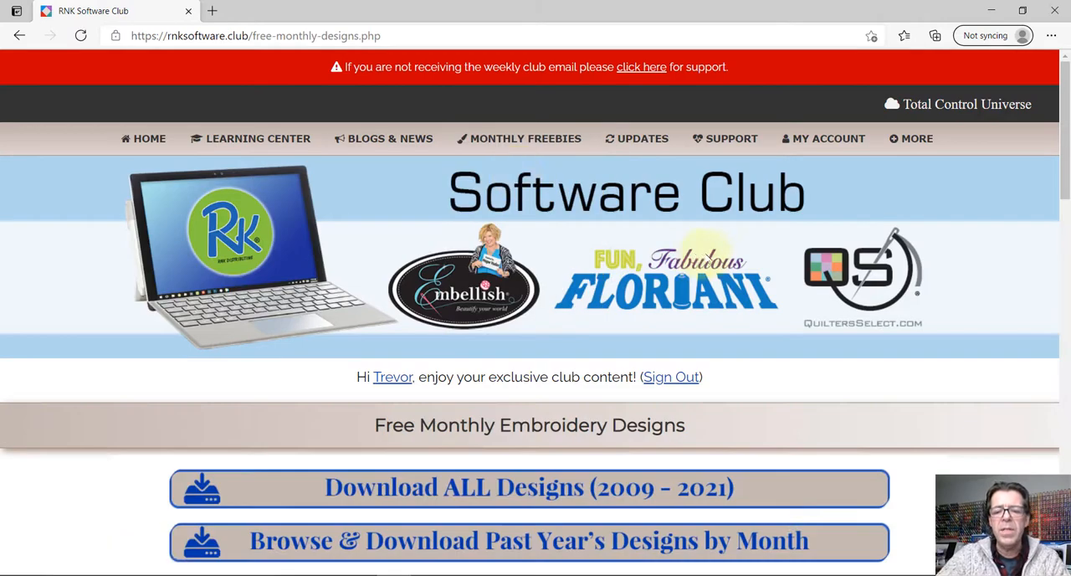
scroll("down", 3)
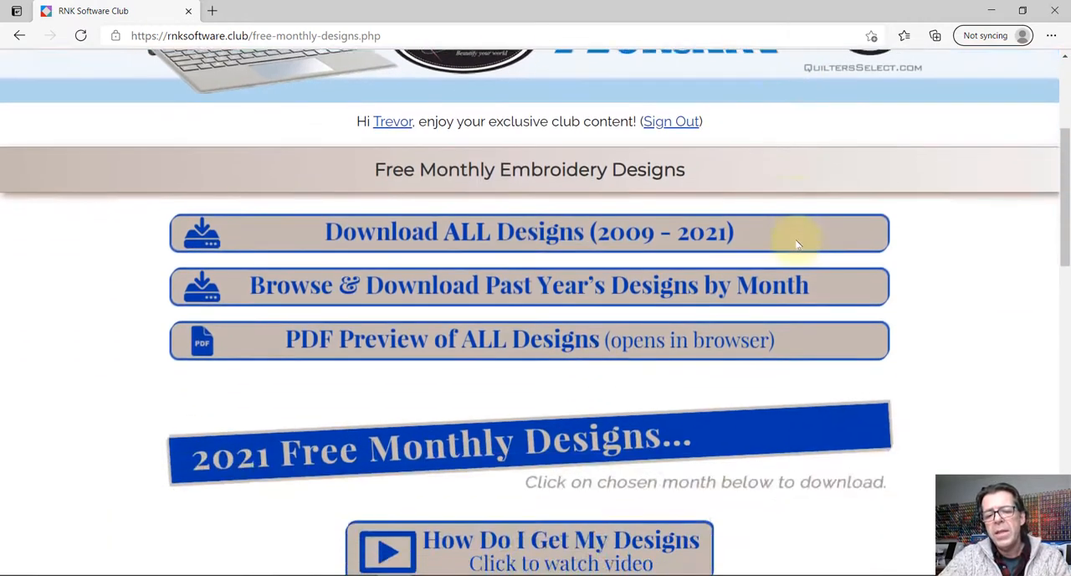
scroll("down", 3)
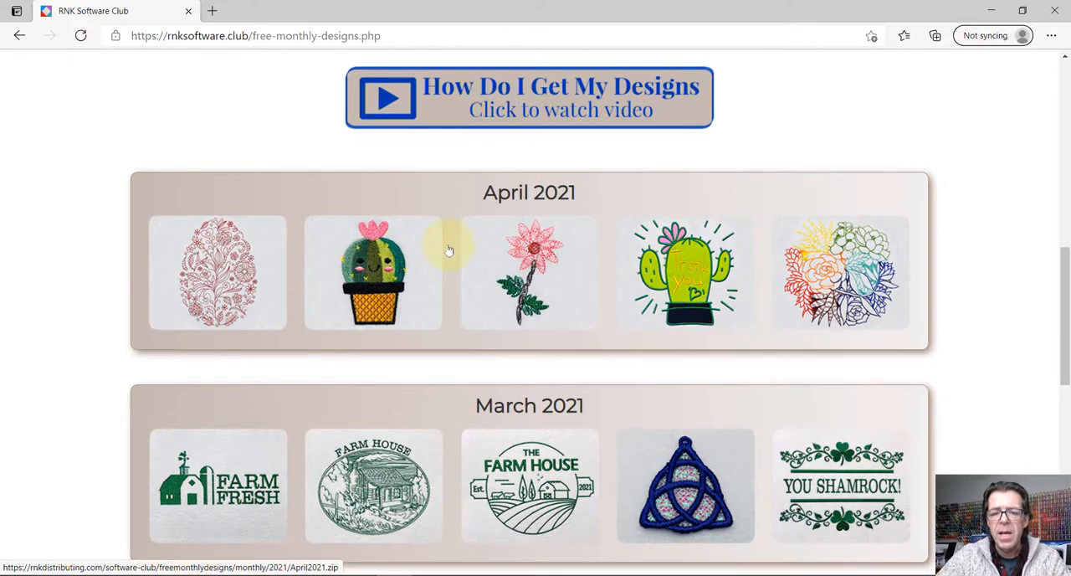
scroll("down", 3)
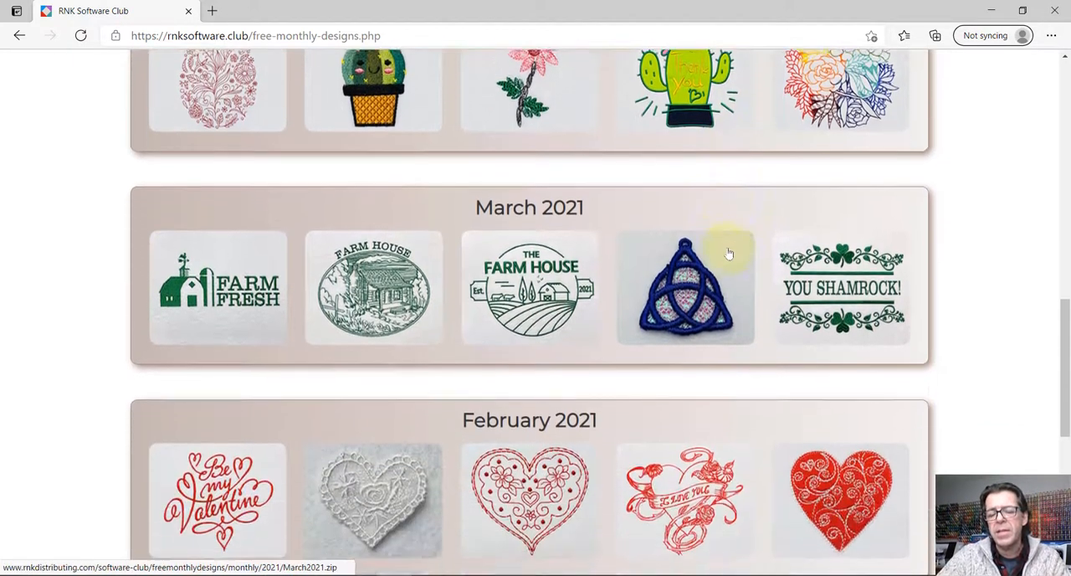
scroll("down", 3)
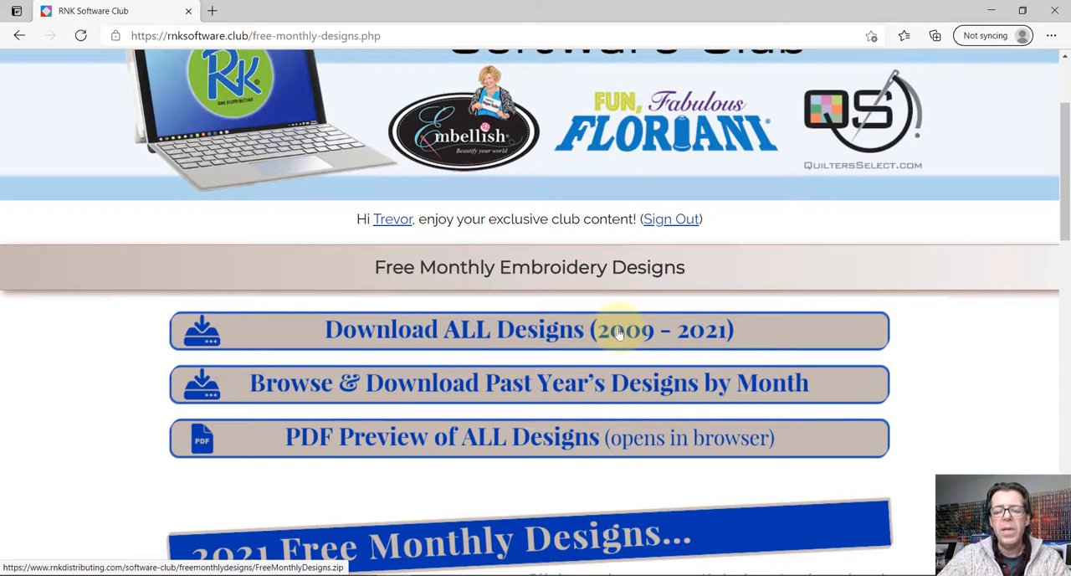
mouse_move(979, 367)
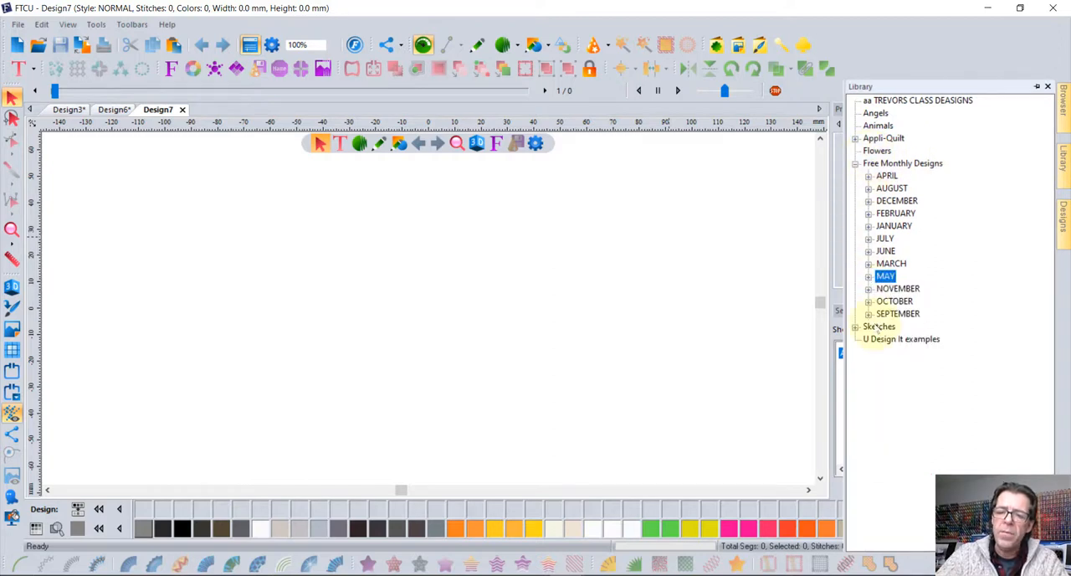
Step: Expand the APRIL free monthly designs and browse one year's collection in the Designs pane
left_click(868, 176)
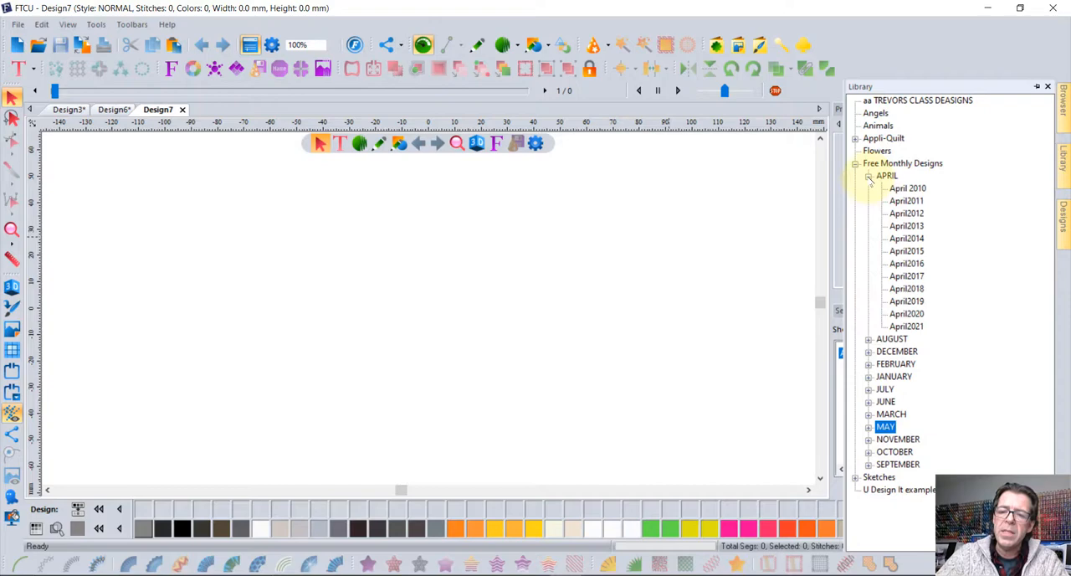
left_click(906, 187)
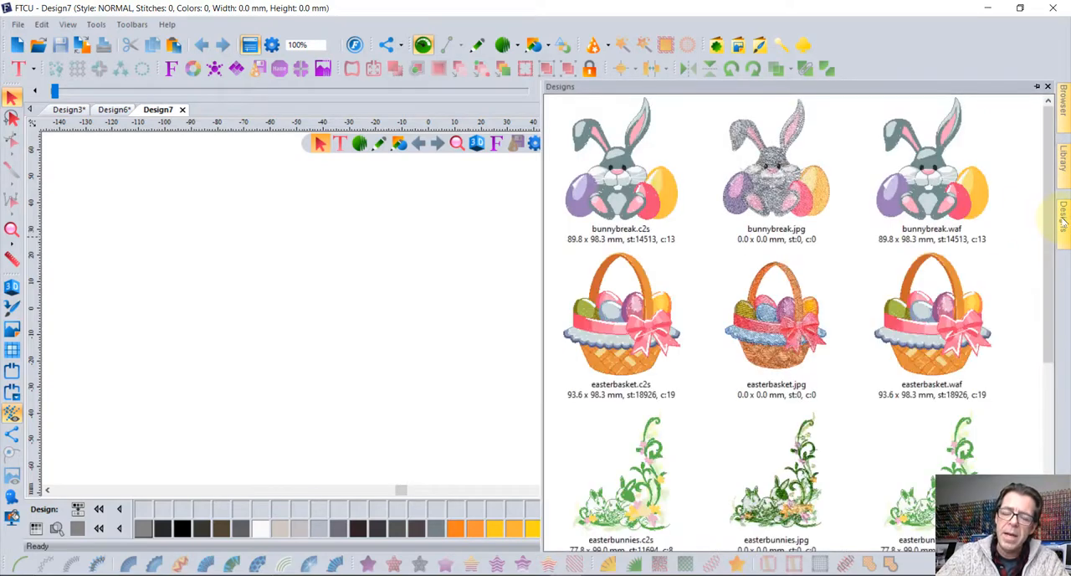
scroll("down", 3)
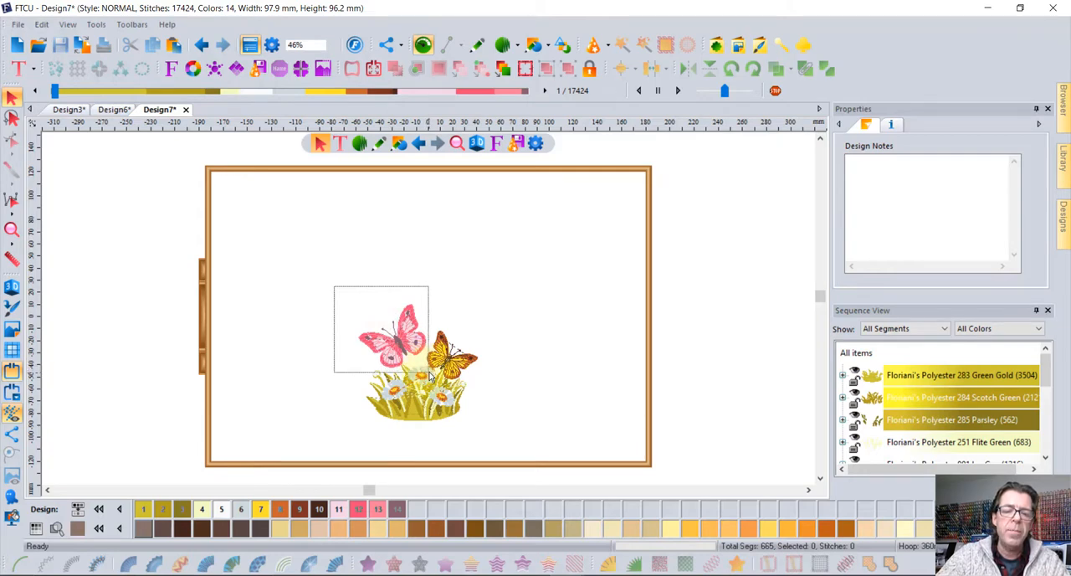
Step: Select the pink butterfly in the daisy-patch design
left_click(394, 334)
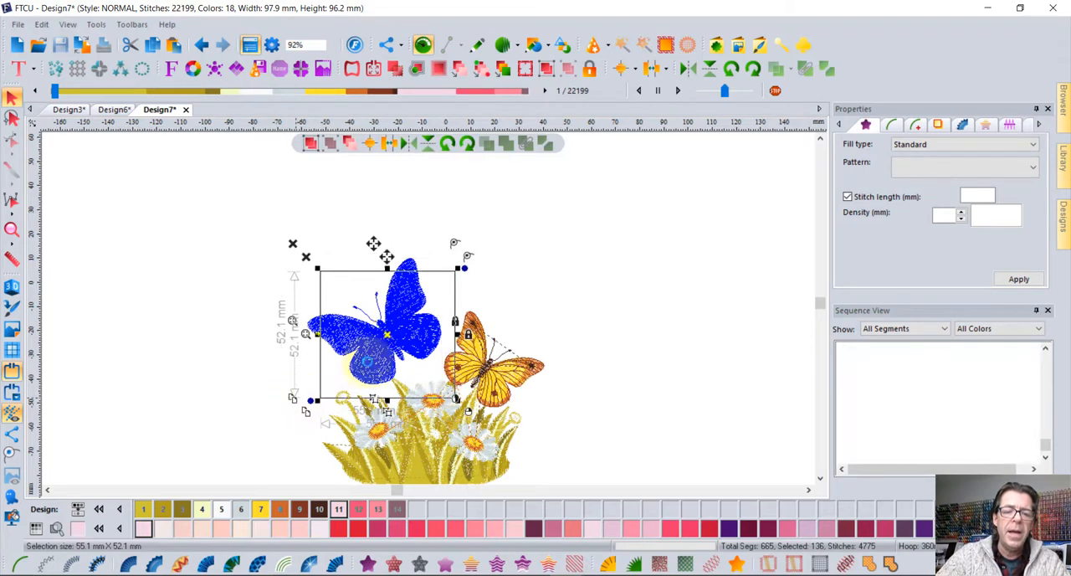
Step: Drag the pink butterfly copy to a new spot above the flowers
left_click_drag(388, 335, 549, 234)
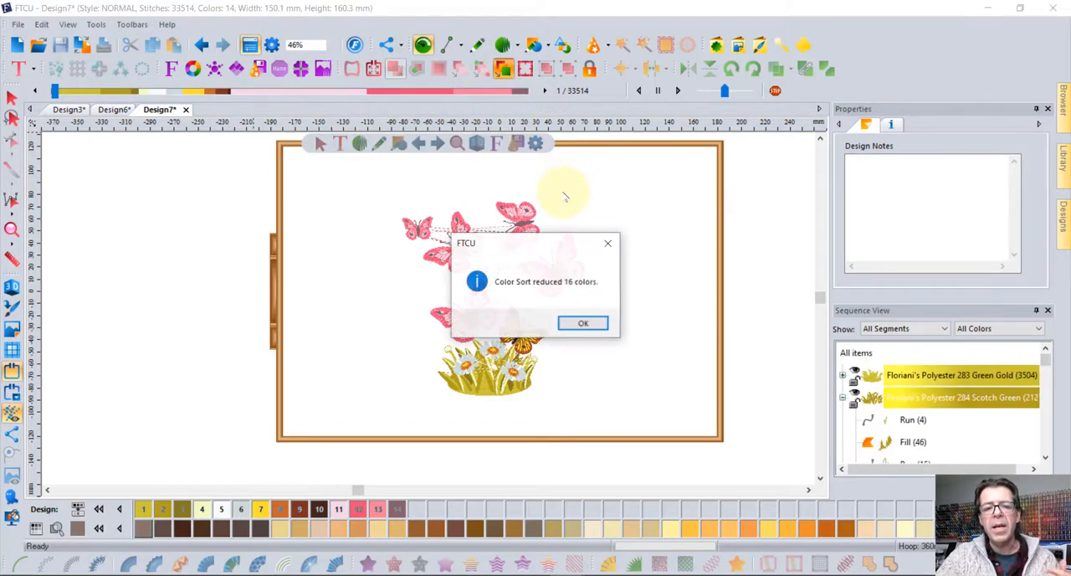
mouse_move(572, 247)
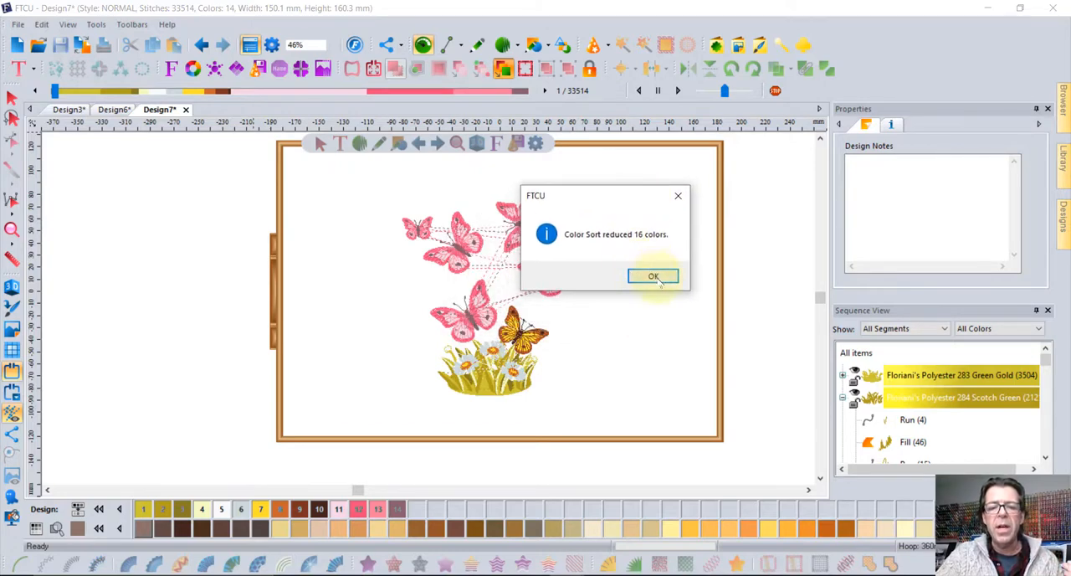
Step: Confirm the 'Color Sort reduced 16 colors' message with OK
left_click(652, 276)
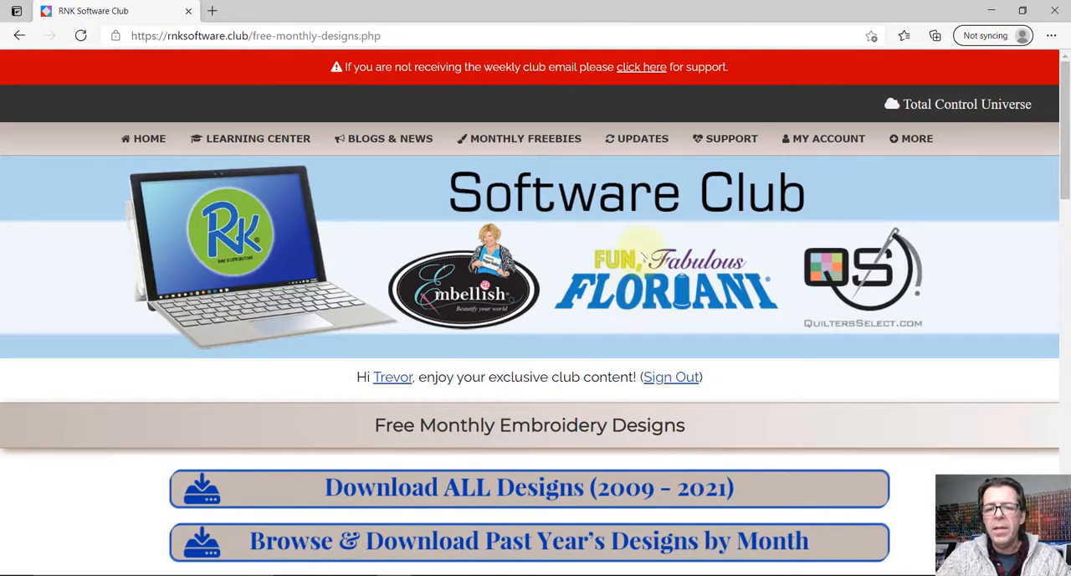
Step: Go to Updates > Floriani Embroidery Software and read through the build notes
left_click(635, 137)
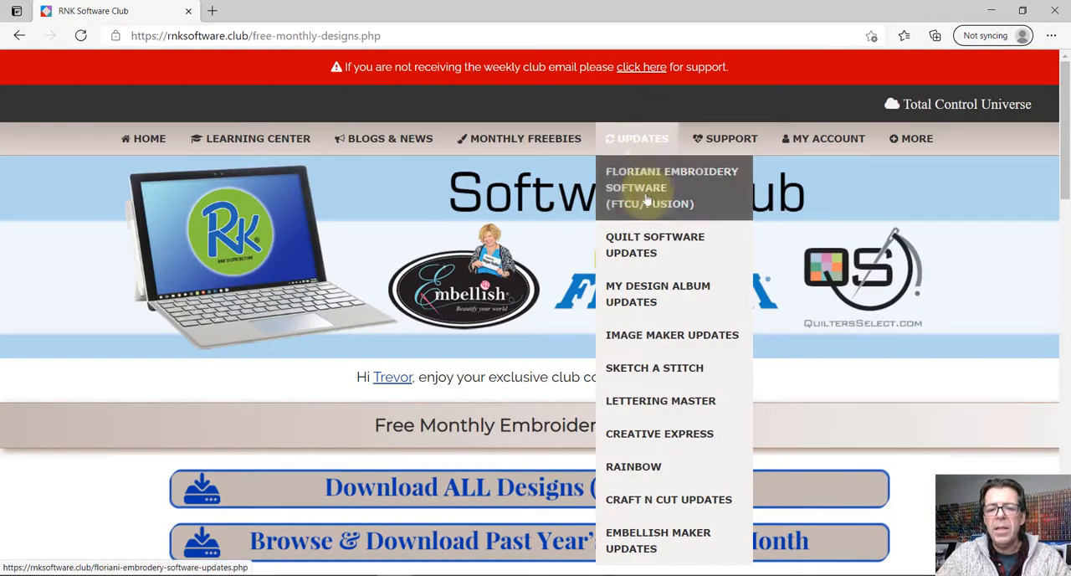
left_click(673, 188)
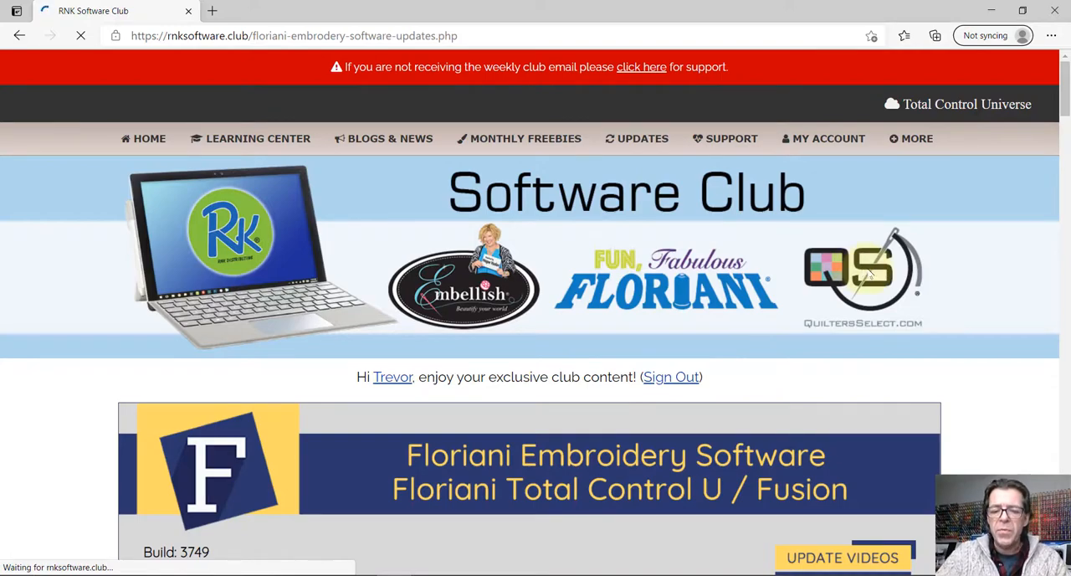
scroll("down", 3)
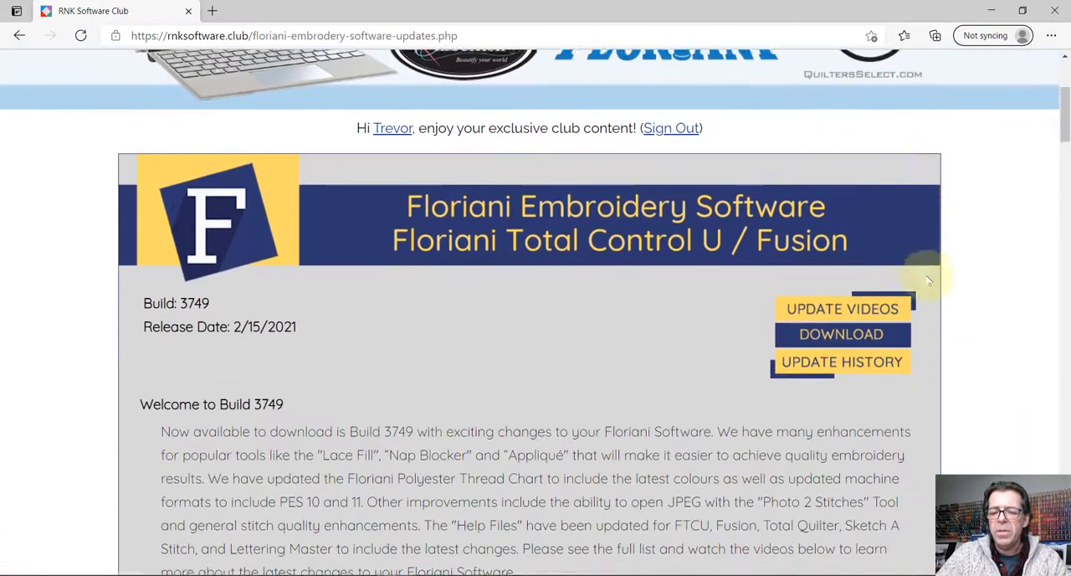
scroll("down", 3)
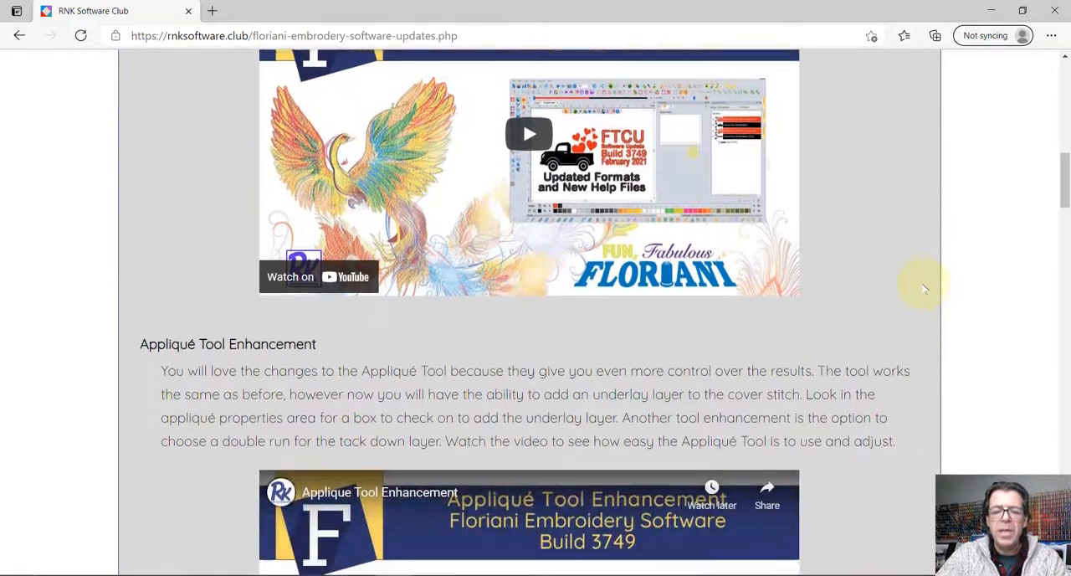
scroll("down", 3)
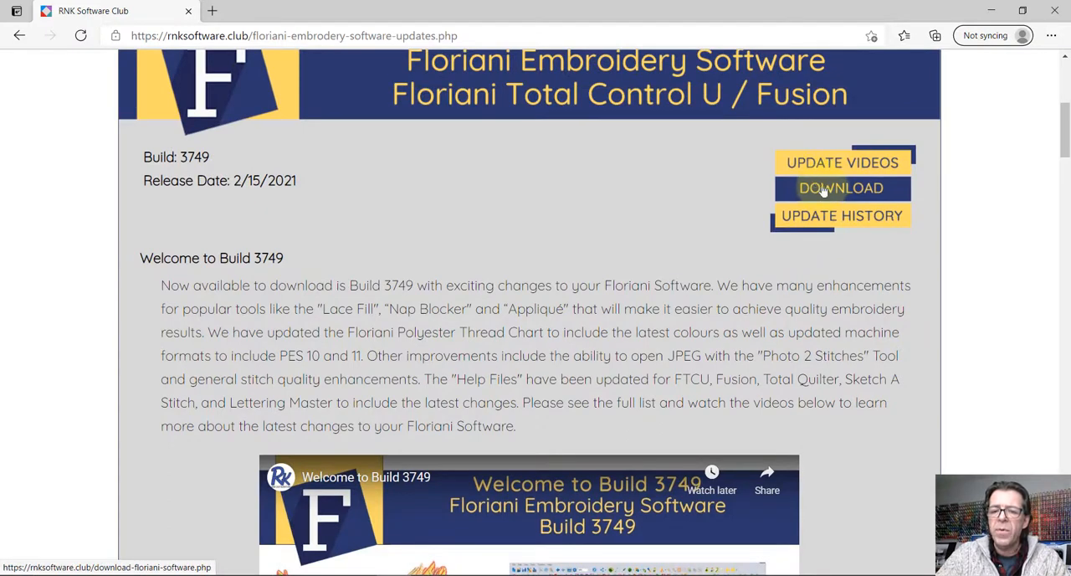
Step: Proceed to the Download Floriani Software page
left_click(840, 187)
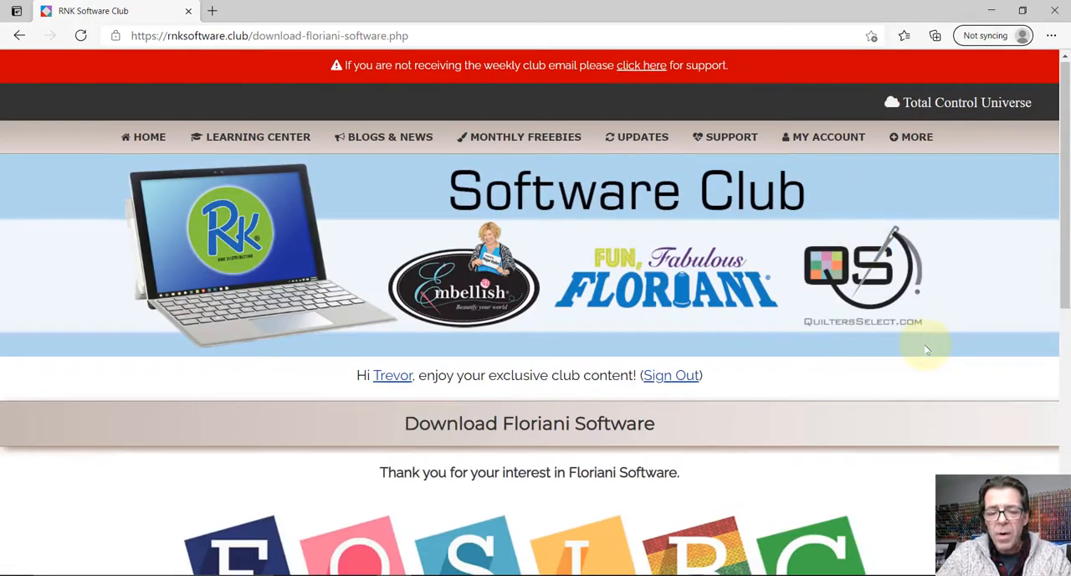
scroll("down", 3)
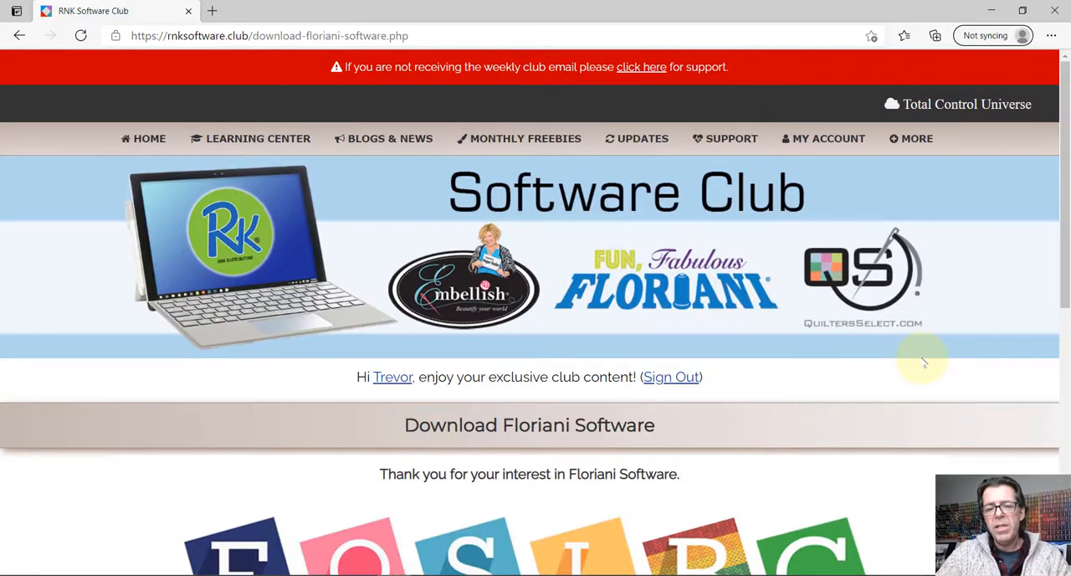
mouse_move(876, 358)
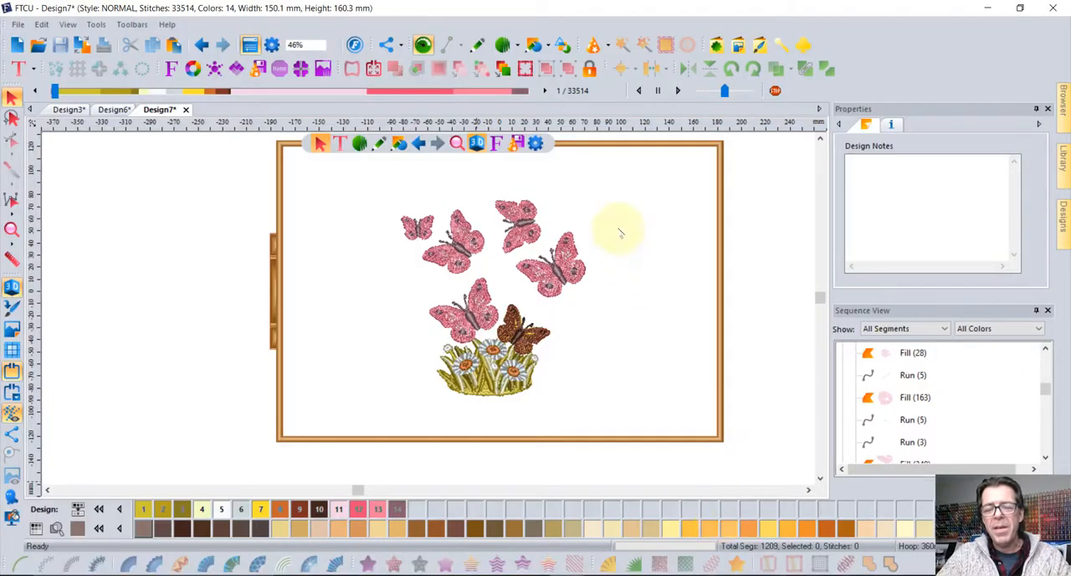
mouse_move(633, 214)
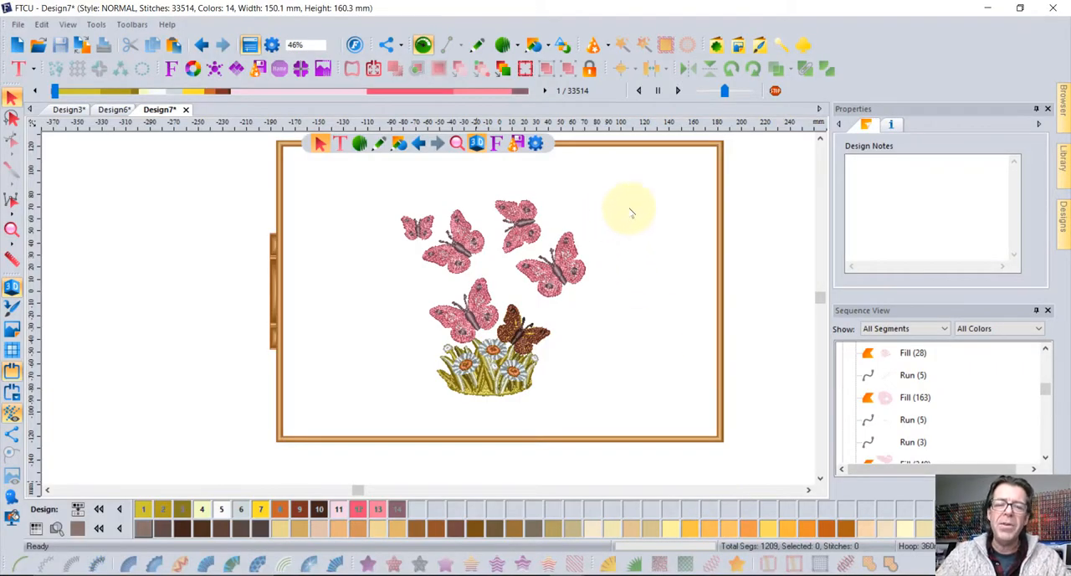